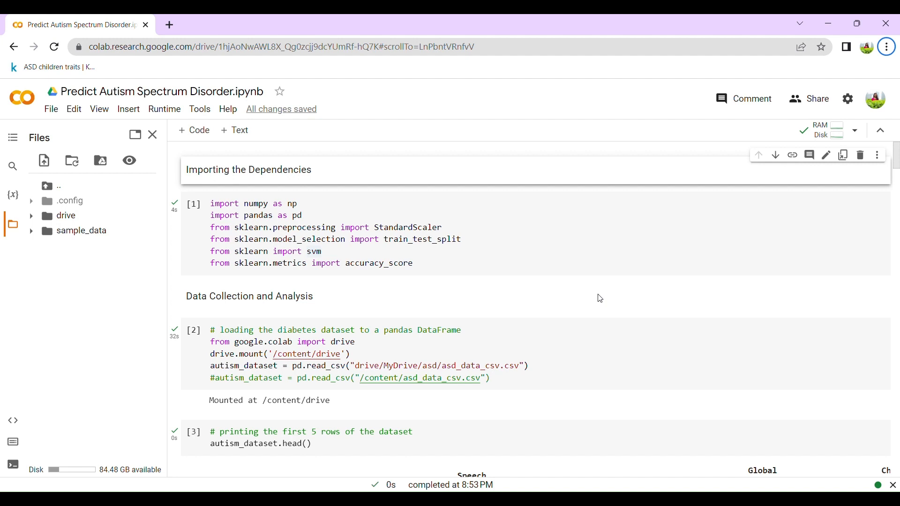
# Step: Download the 18 kB ASD children traits dataset from its Kaggle page
pyautogui.scroll(-3)
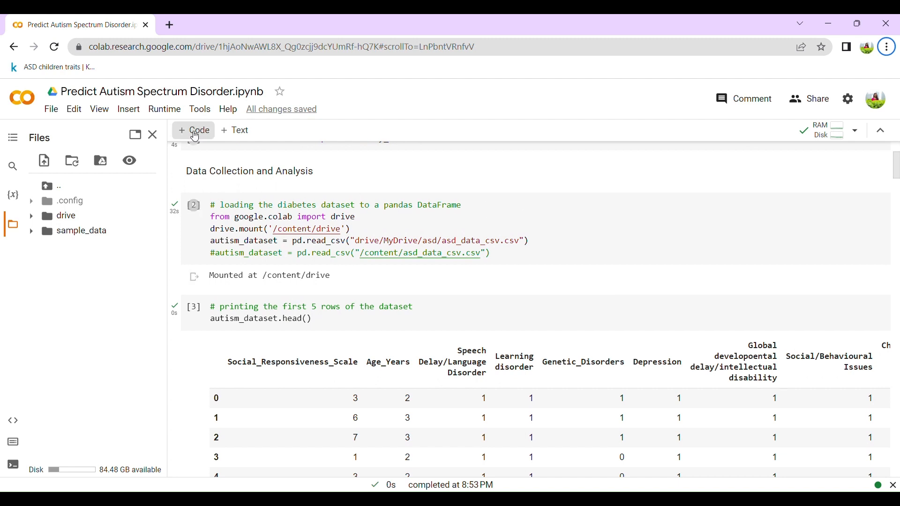
pyautogui.click(52, 67)
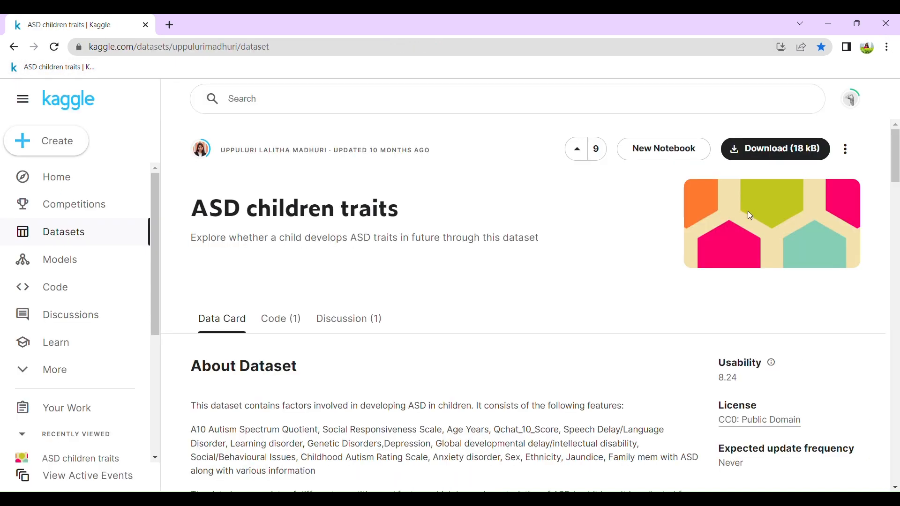
pyautogui.moveTo(774, 162)
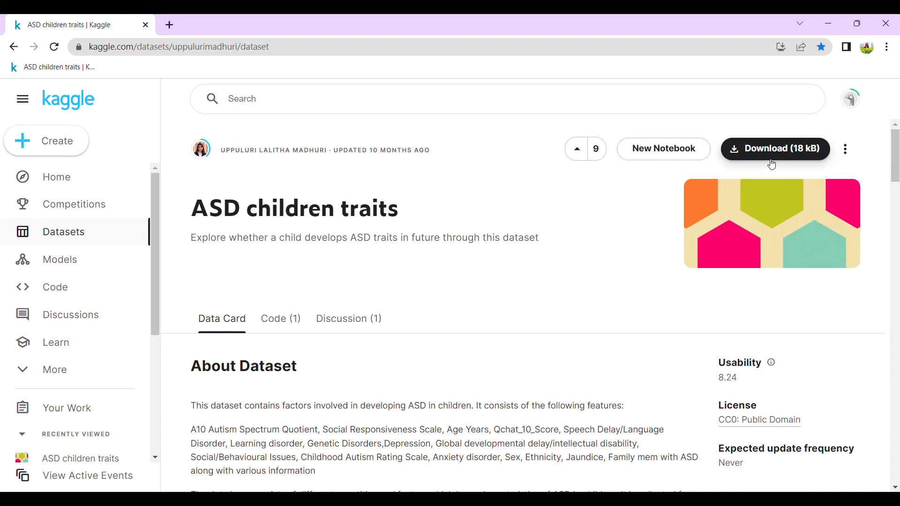
pyautogui.click(774, 148)
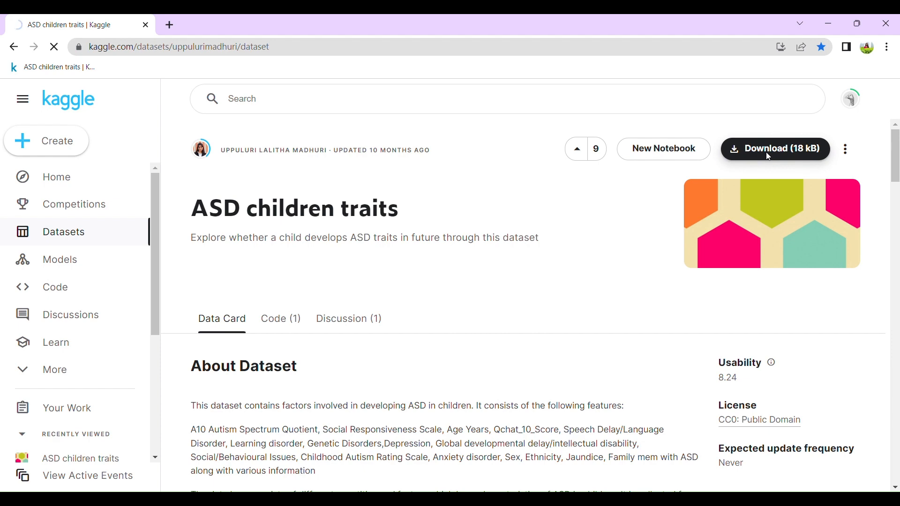
pyautogui.click(774, 149)
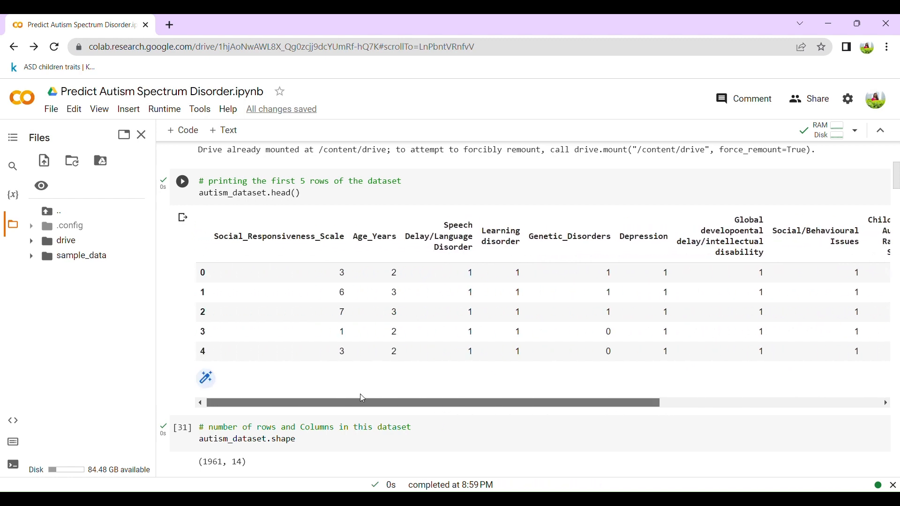
# Step: Scroll the head() preview right to the Jaundice, Family_member_with_ASD and Outcome columns
pyautogui.scroll(-3)
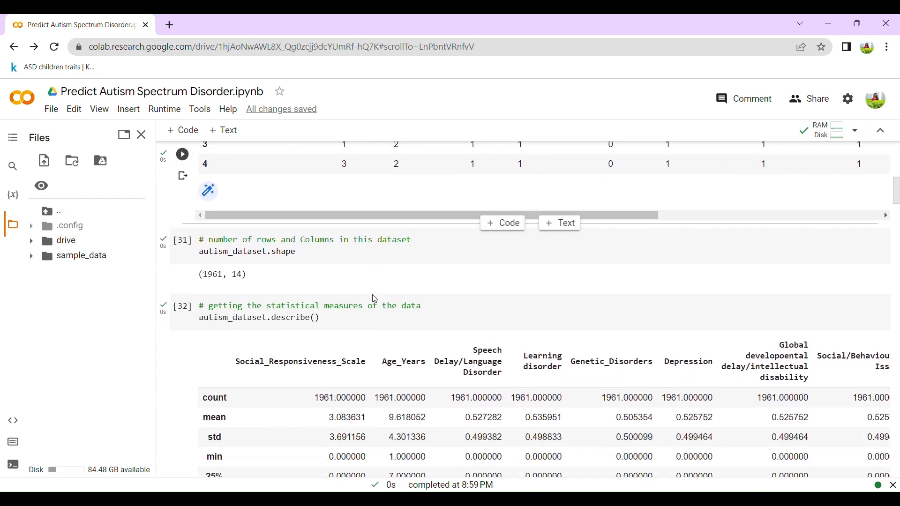
pyautogui.scroll(-3)
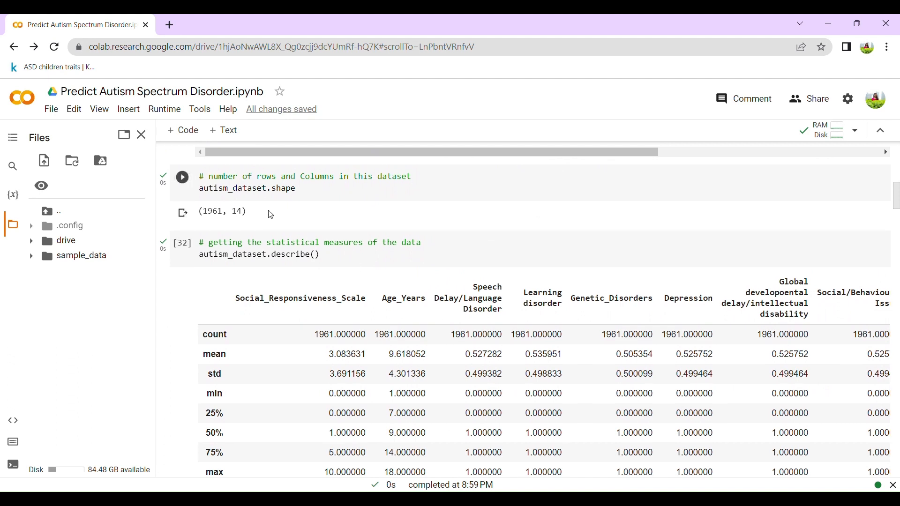
pyautogui.moveTo(259, 216)
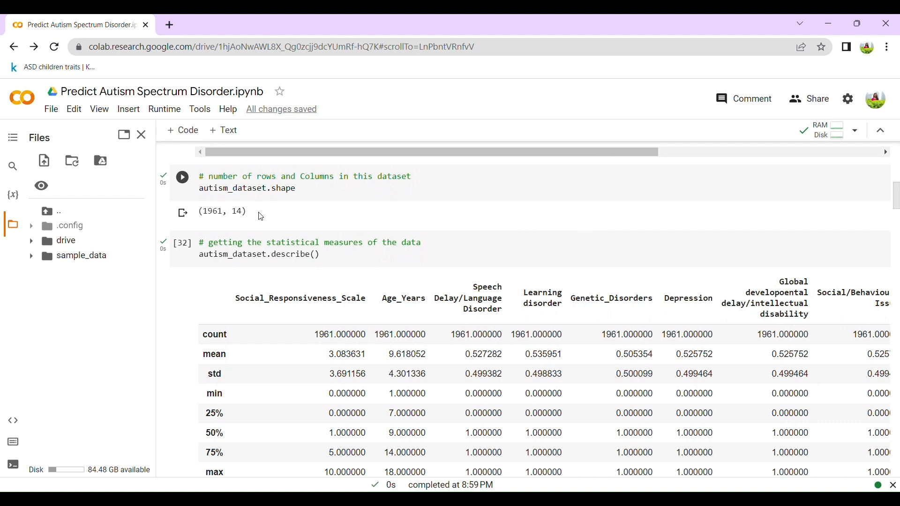
pyautogui.scroll(-3)
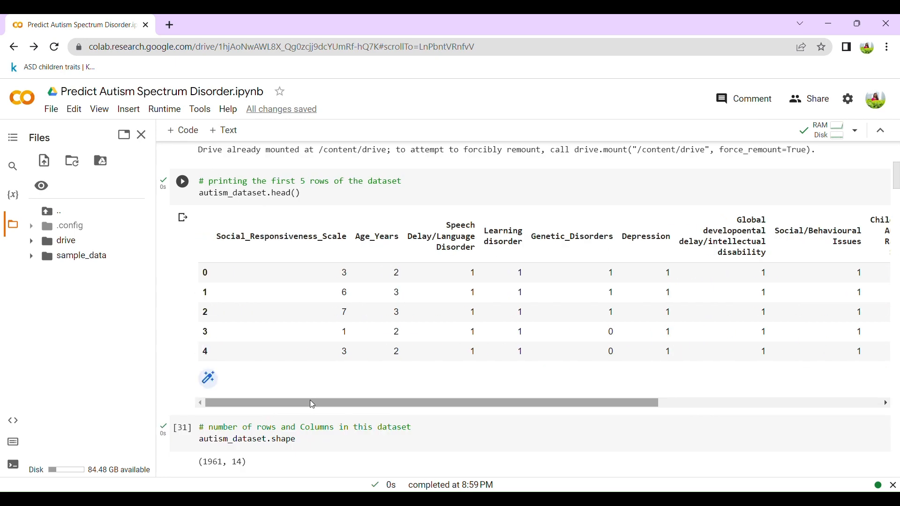
pyautogui.moveTo(312, 402); pyautogui.dragTo(588, 402)
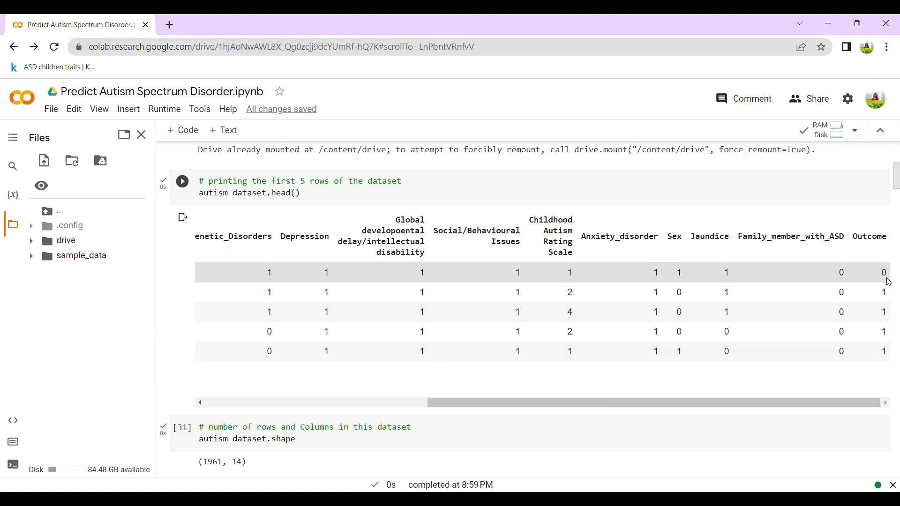
pyautogui.moveTo(885, 277)
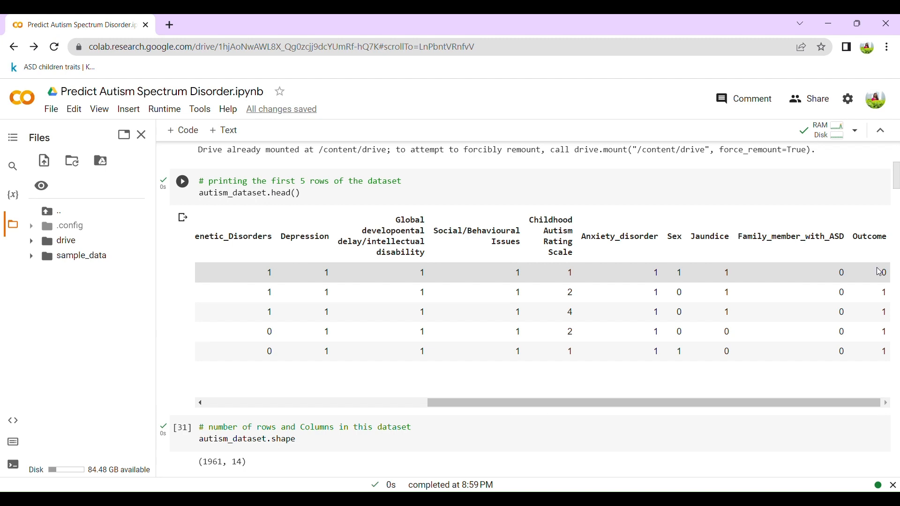
pyautogui.moveTo(878, 289)
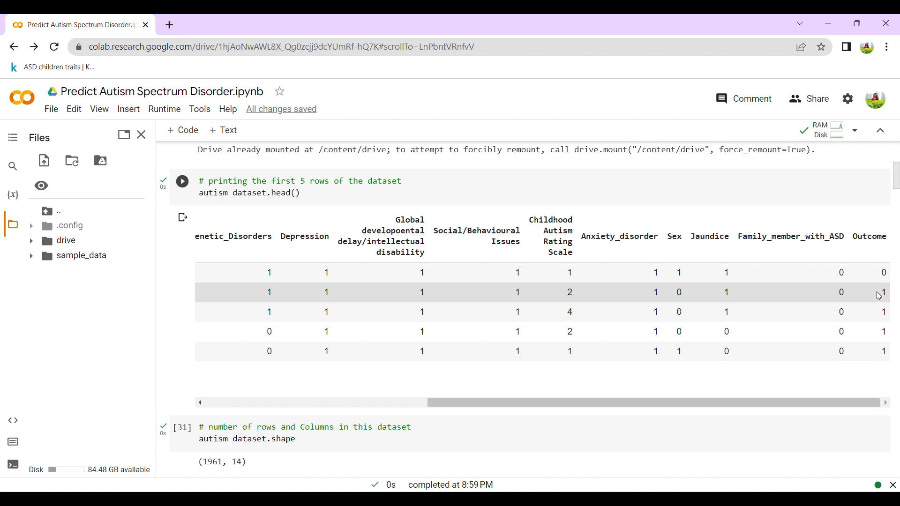
pyautogui.scroll(-3)
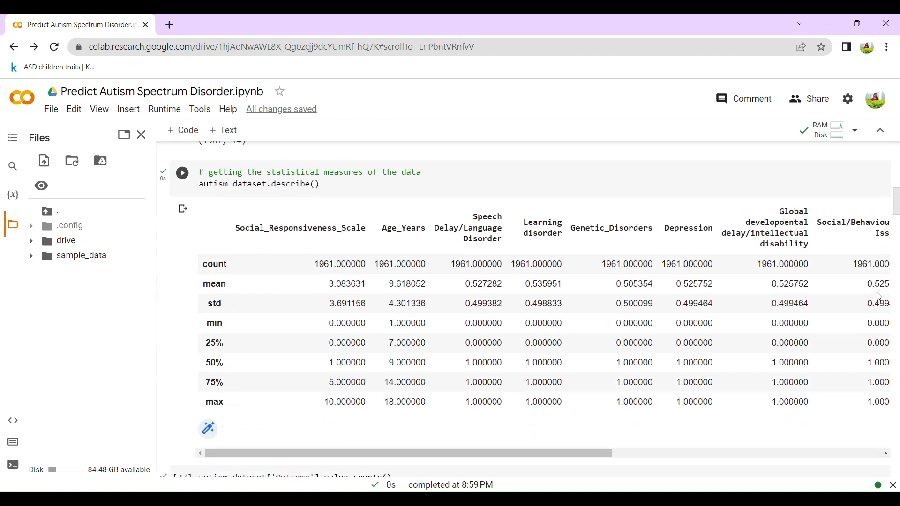
pyautogui.scroll(-3)
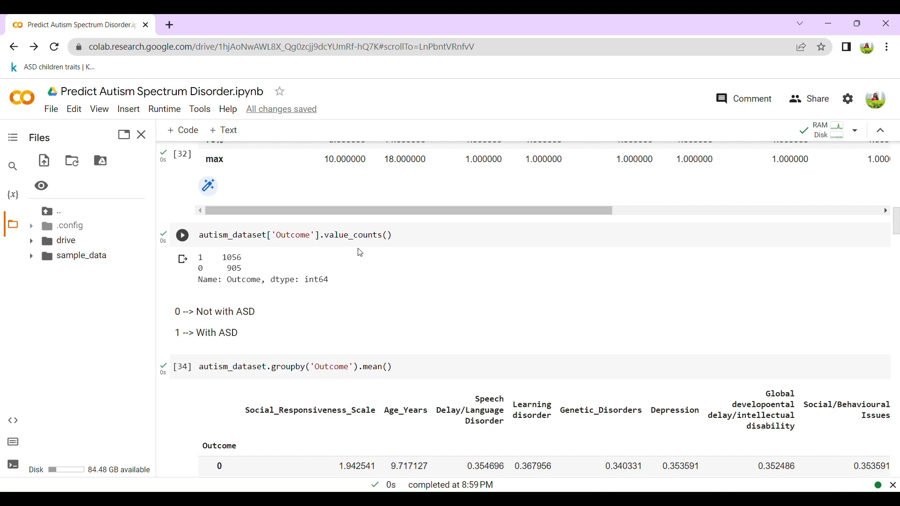
pyautogui.scroll(-3)
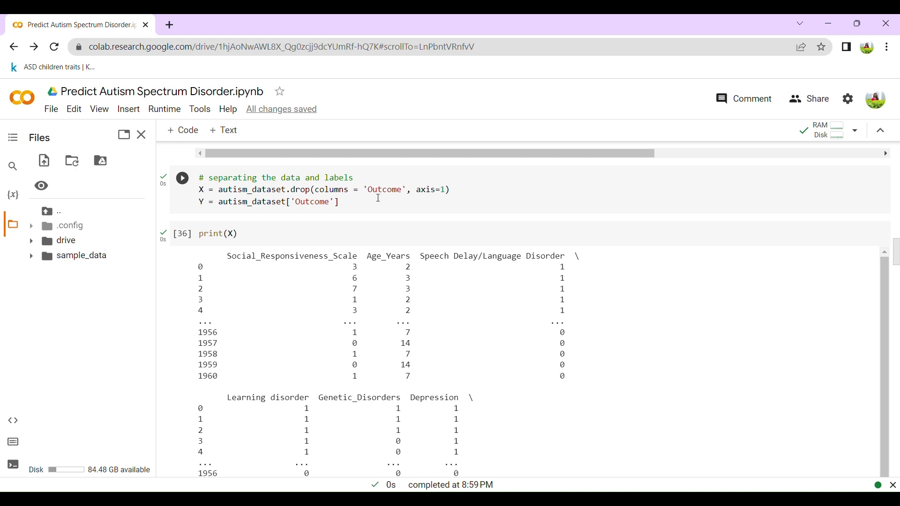
pyautogui.moveTo(463, 207)
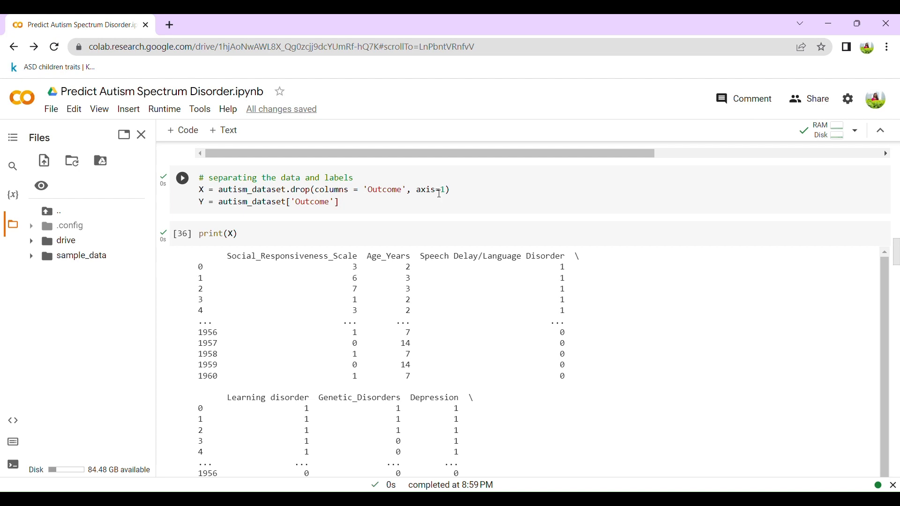
pyautogui.moveTo(246, 206)
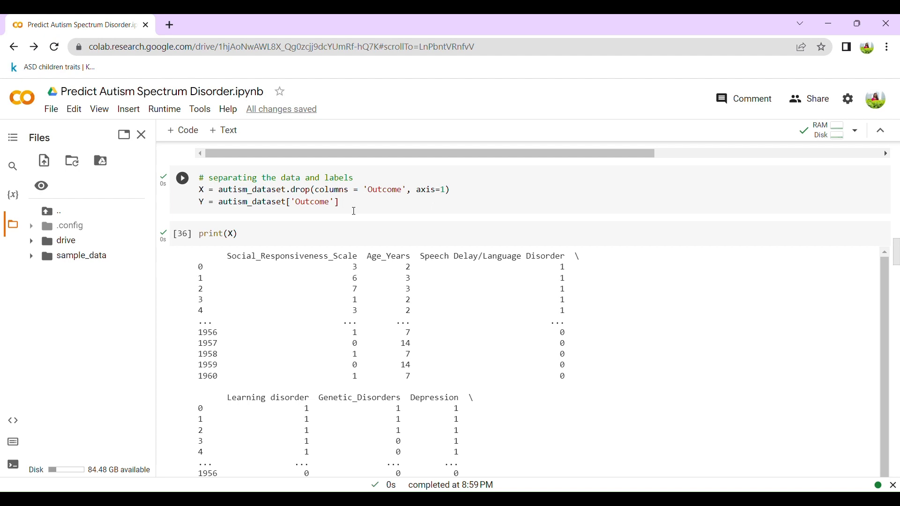
pyautogui.scroll(-3)
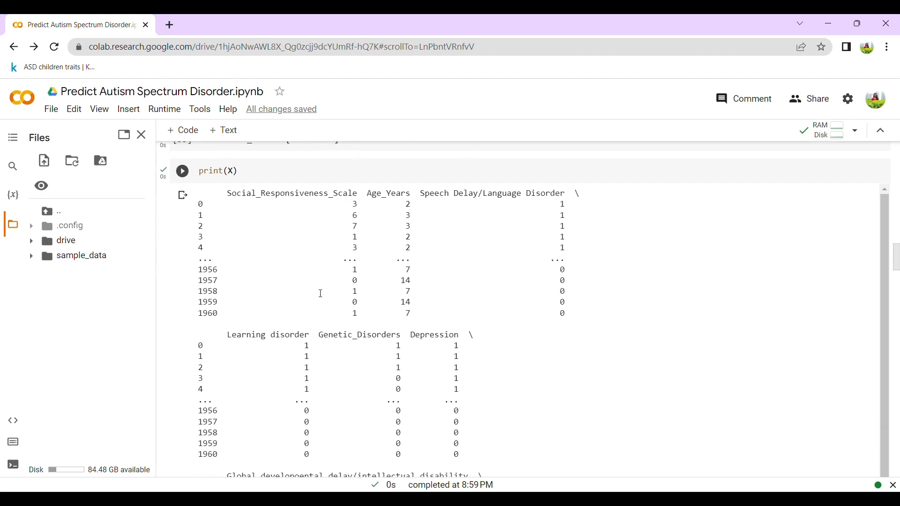
pyautogui.moveTo(307, 318)
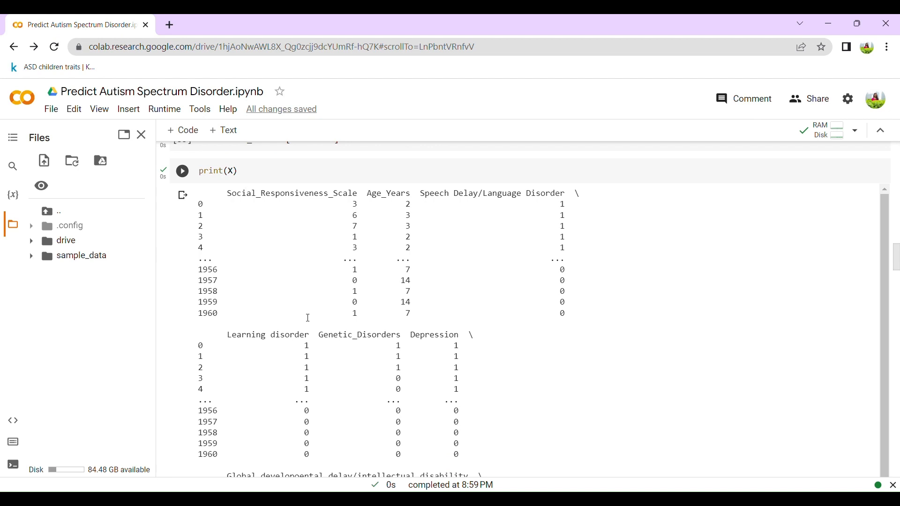
pyautogui.moveTo(411, 340)
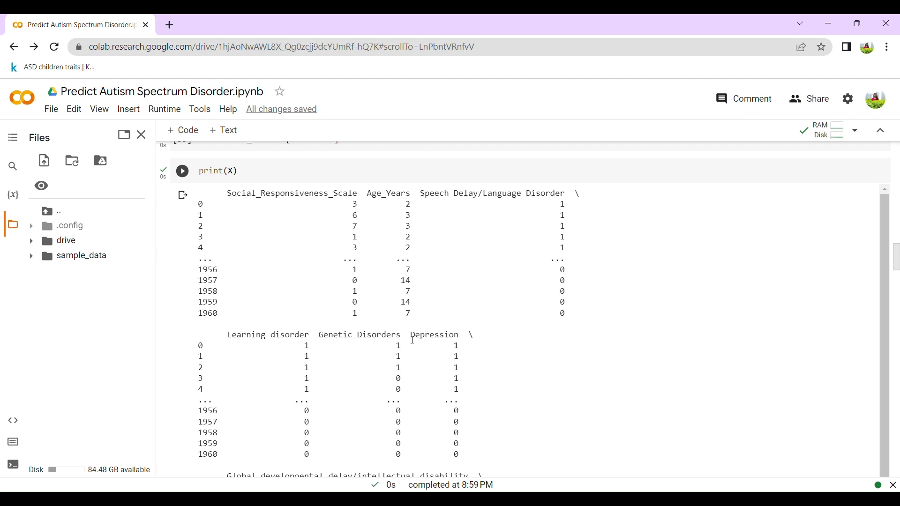
pyautogui.moveTo(538, 327)
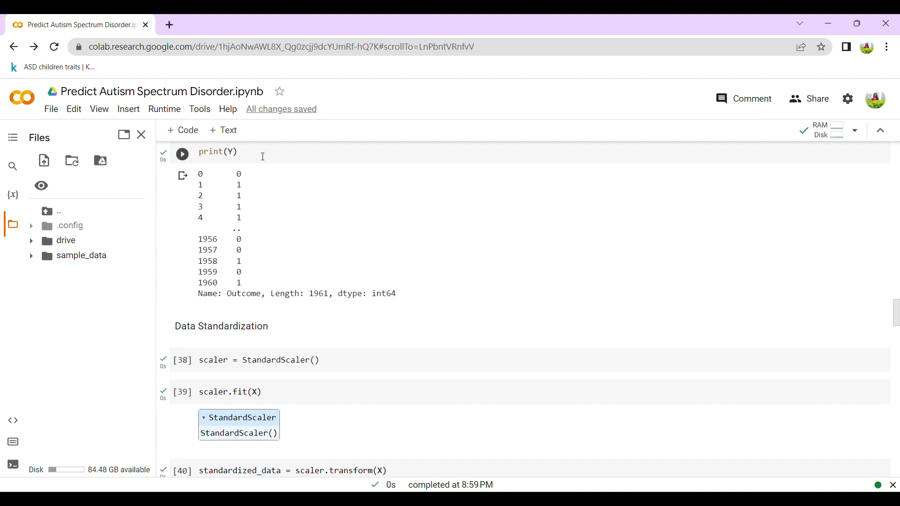
pyautogui.moveTo(257, 227)
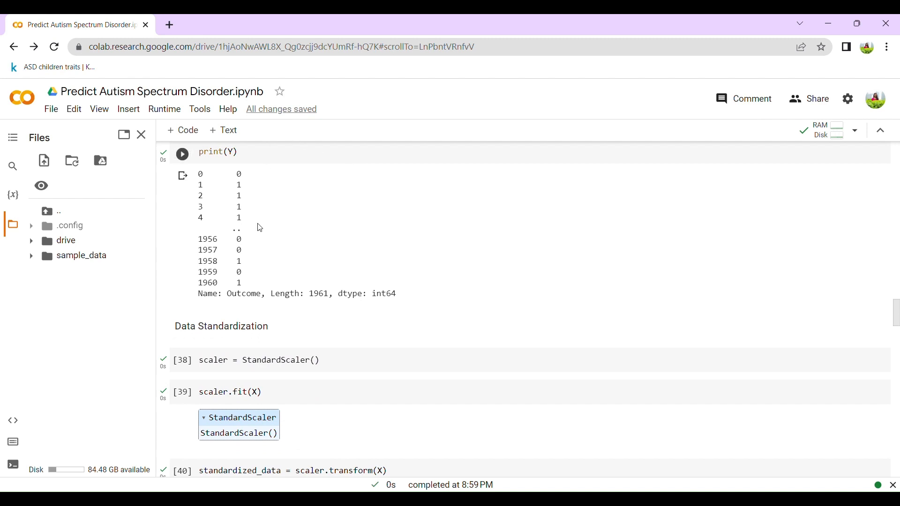
pyautogui.moveTo(381, 312)
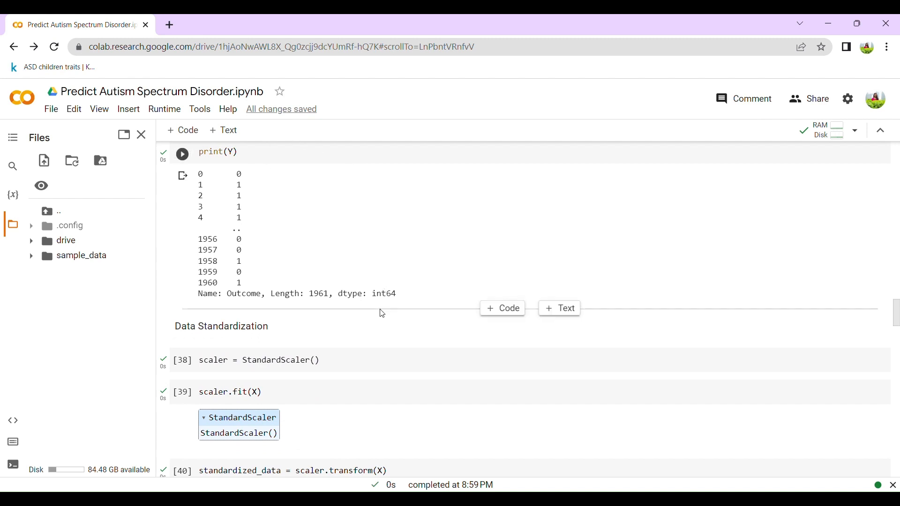
pyautogui.scroll(-3)
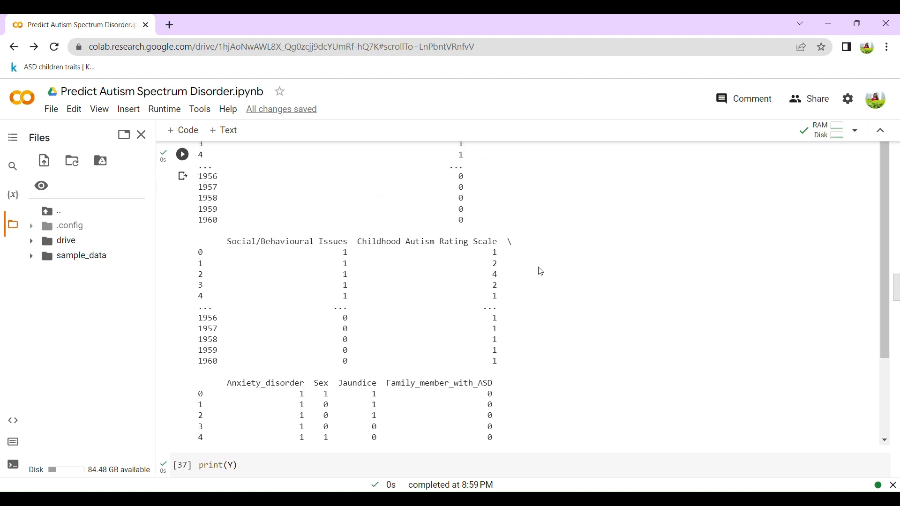
pyautogui.scroll(-3)
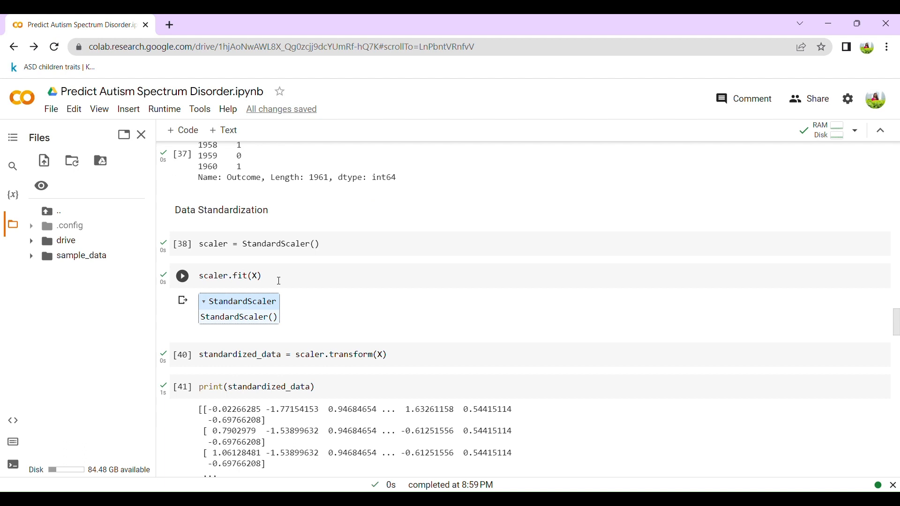
pyautogui.scroll(-3)
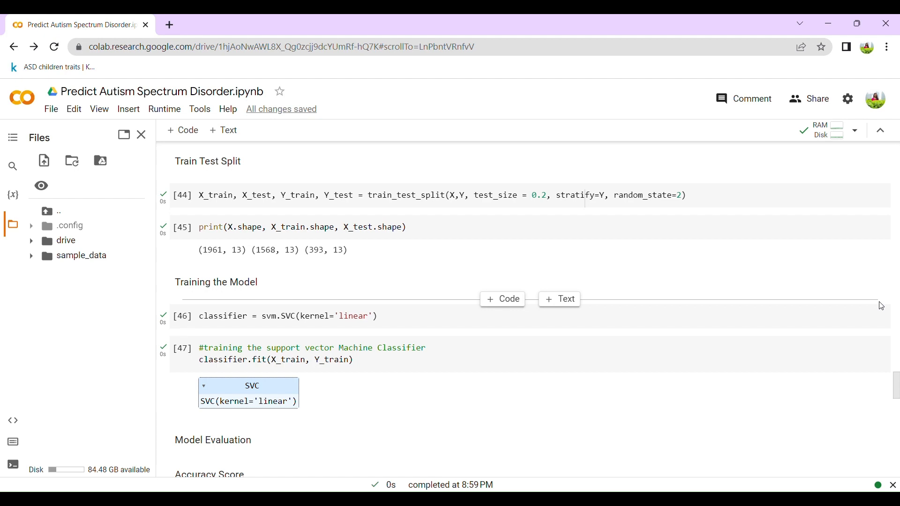
# Step: Scroll past the training (0.69) and test (0.73) accuracy scores to the predictive cell
pyautogui.scroll(-3)
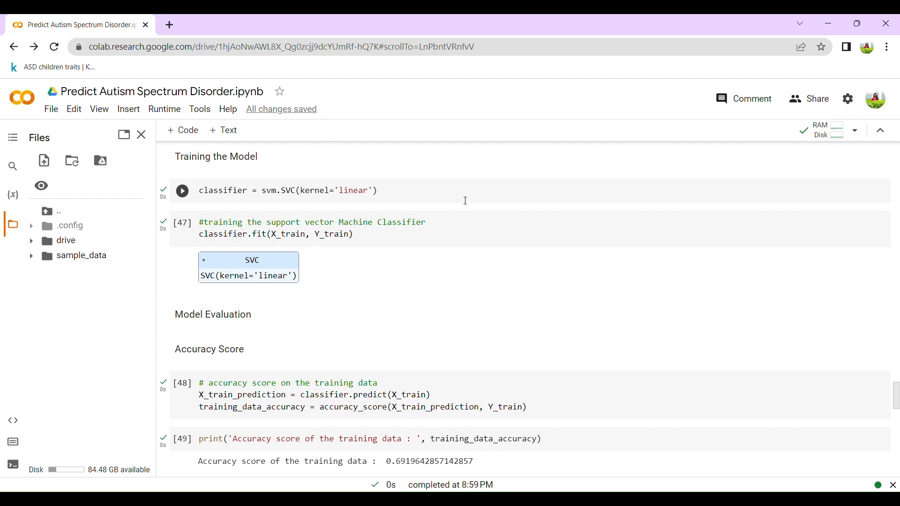
pyautogui.scroll(-3)
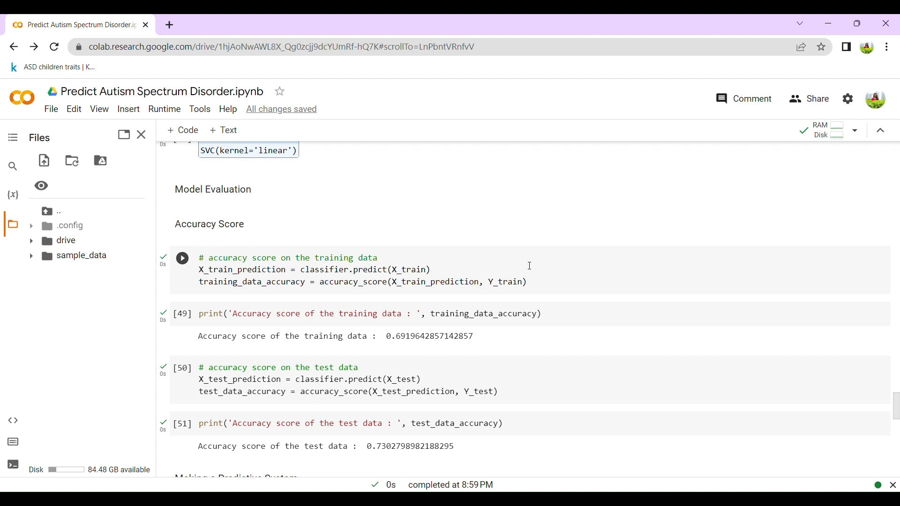
pyautogui.scroll(-3)
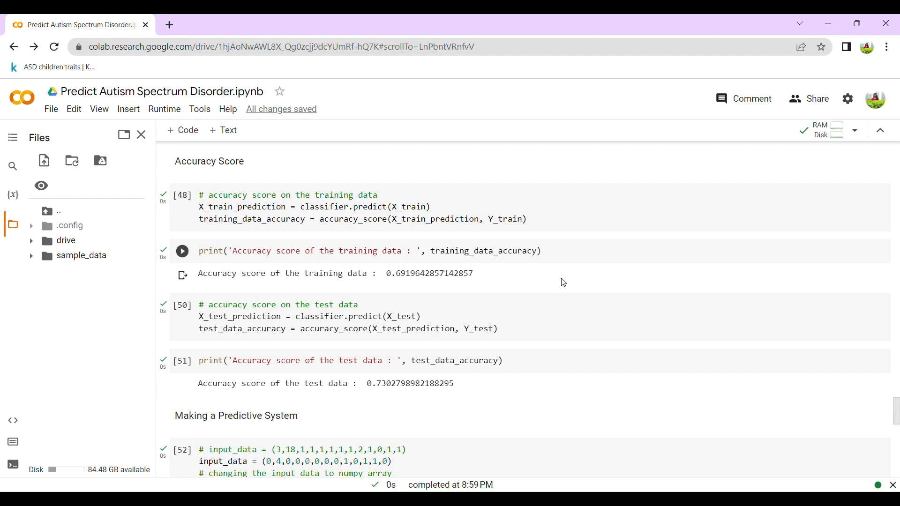
pyautogui.scroll(-3)
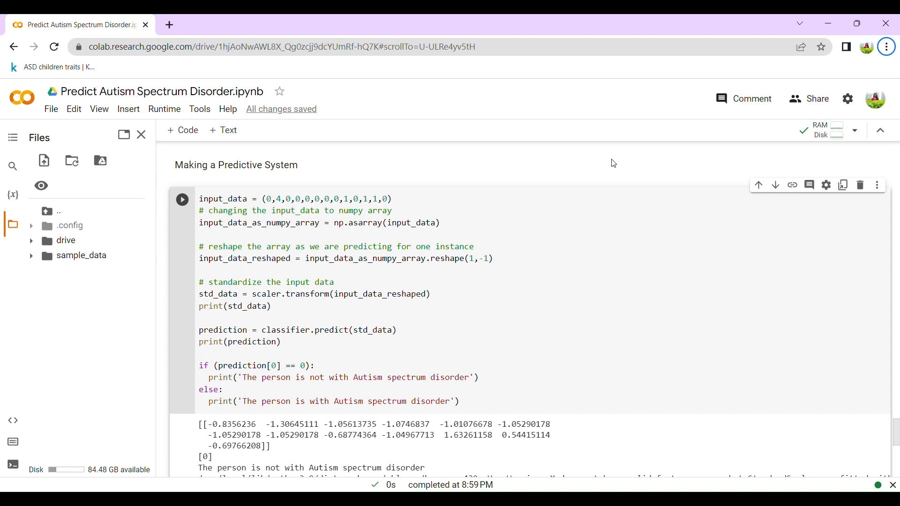
pyautogui.moveTo(587, 179)
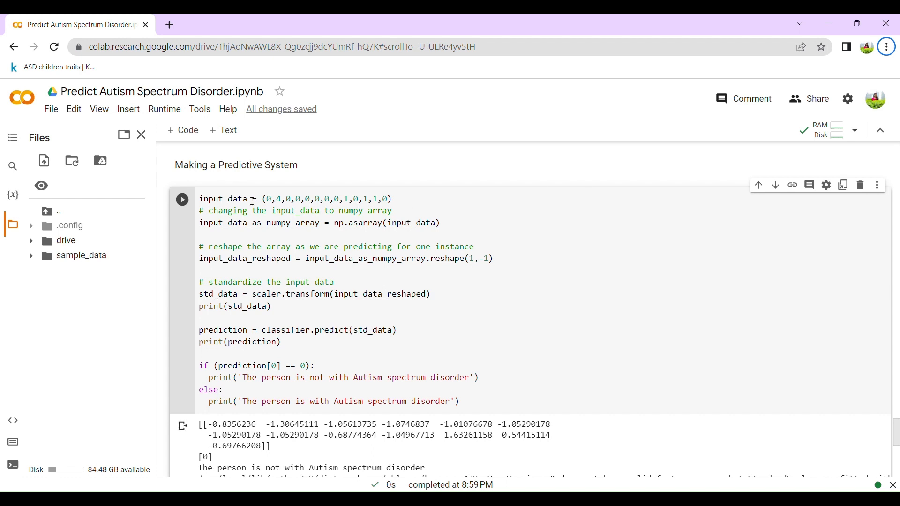
pyautogui.moveTo(520, 219)
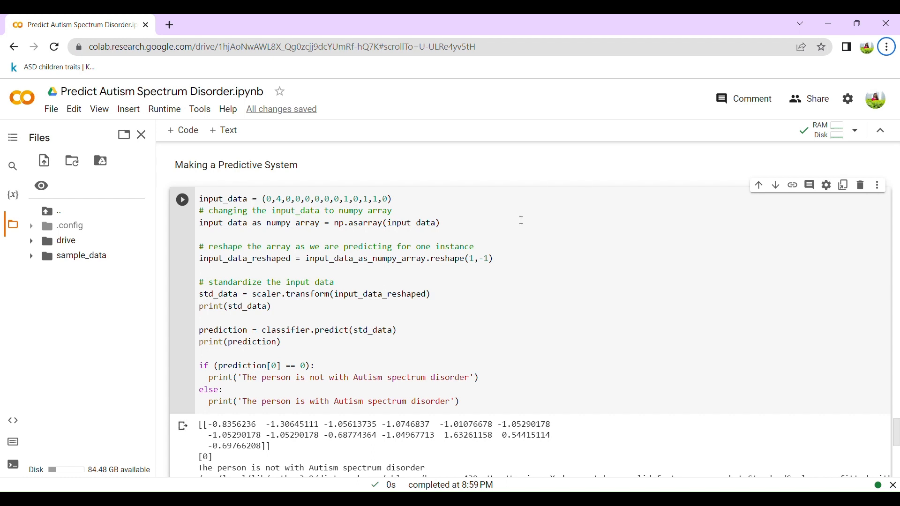
# Step: Highlight the predicted value 0, meaning no autism spectrum disorder
pyautogui.scroll(-3)
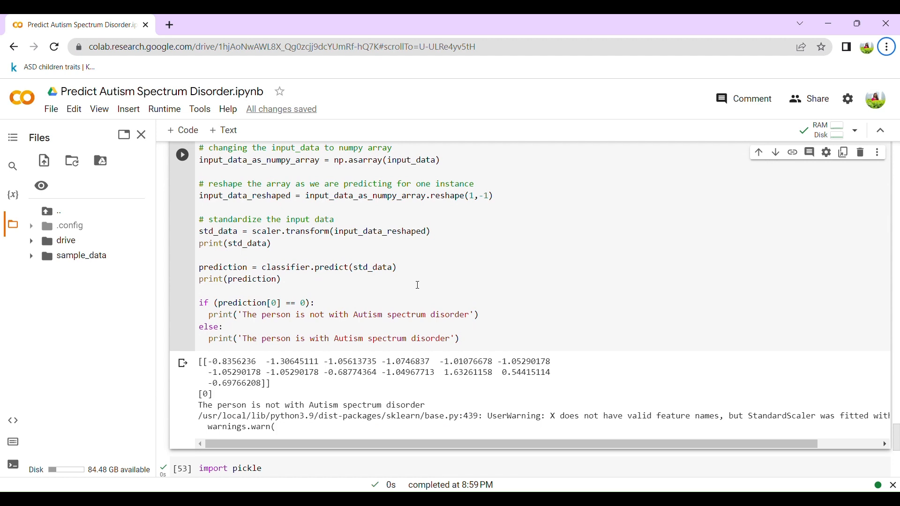
pyautogui.moveTo(411, 288)
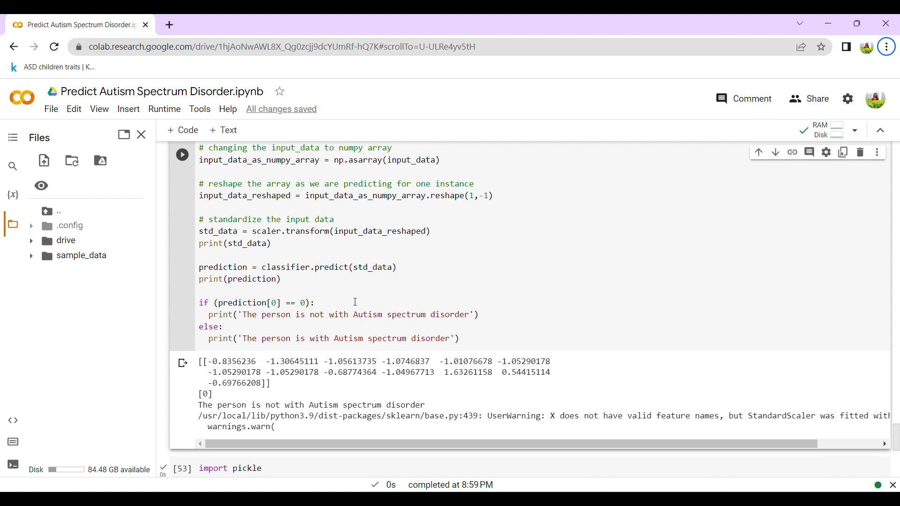
pyautogui.moveTo(384, 345)
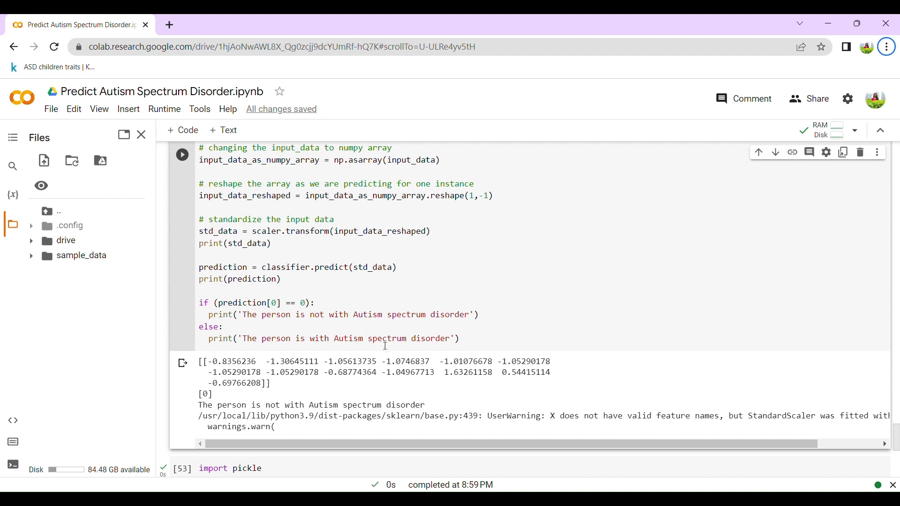
pyautogui.moveTo(216, 396)
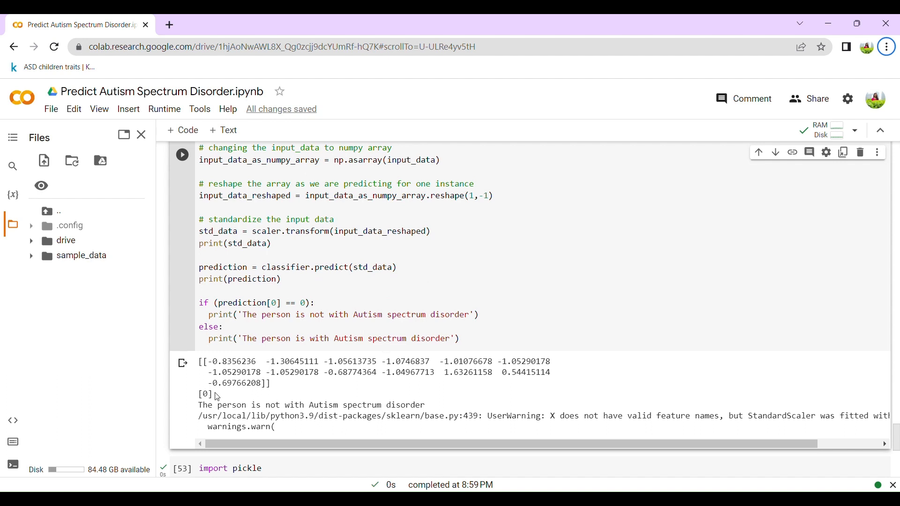
pyautogui.doubleClick(204, 394)
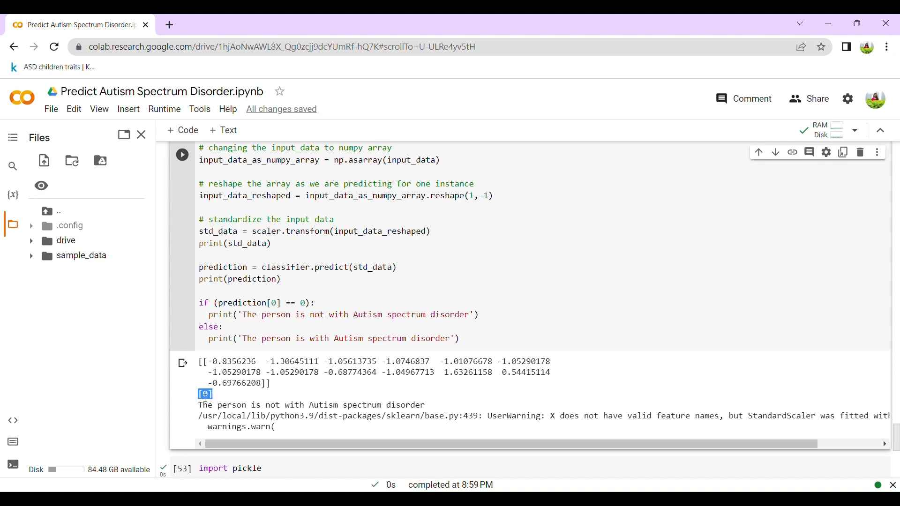
pyautogui.doubleClick(383, 404)
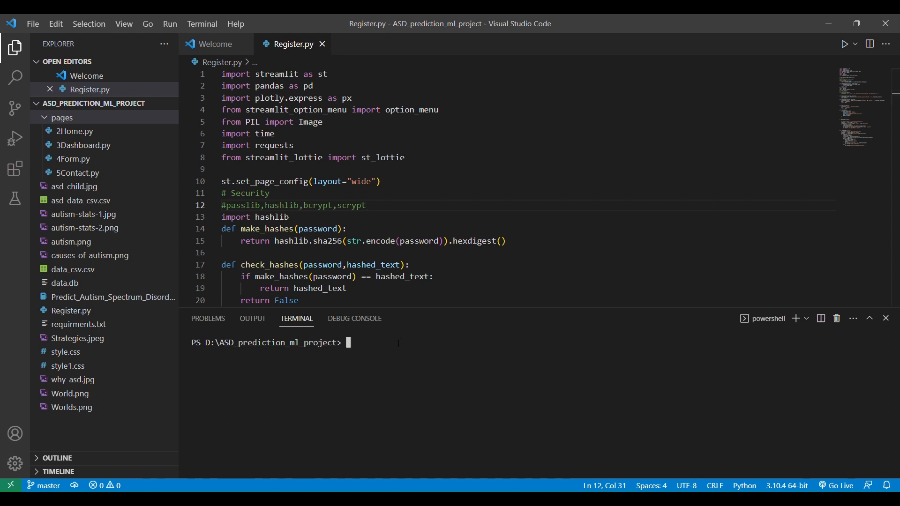
# Step: Launch the signup app with 'streamlit run Register.py' in the VS Code terminal
pyautogui.write('stre')
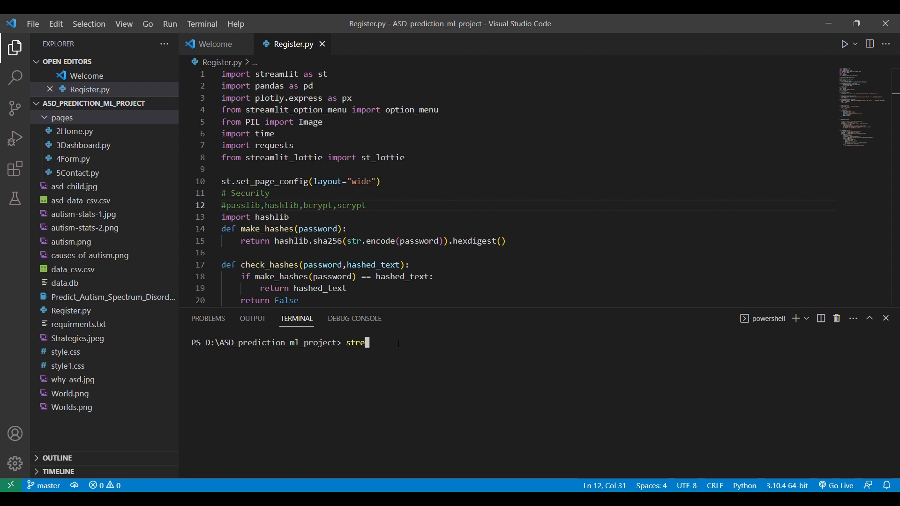
pyautogui.write('amlit run')
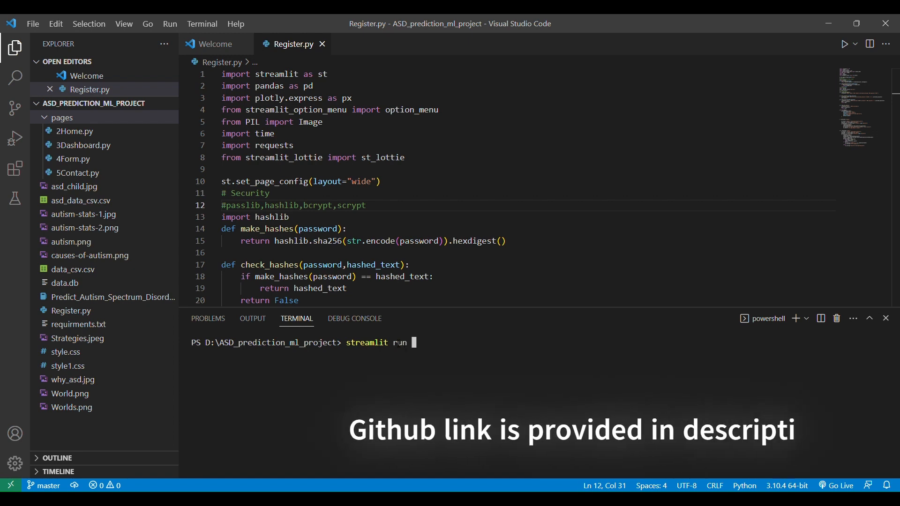
pyautogui.write('R')
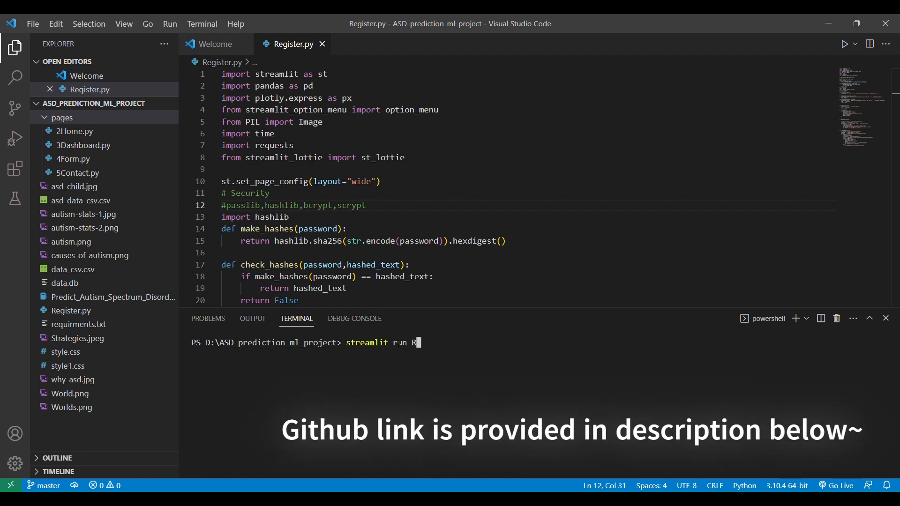
pyautogui.write('egi')
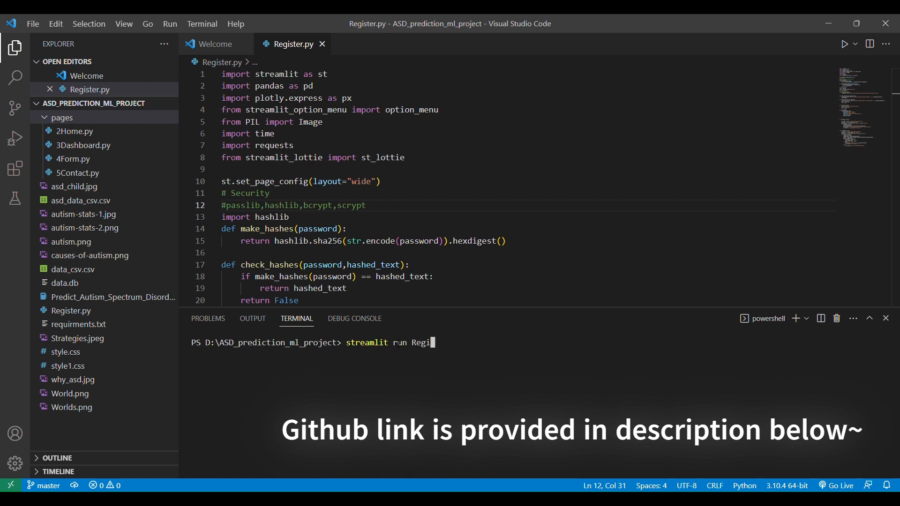
pyautogui.write('ster.')
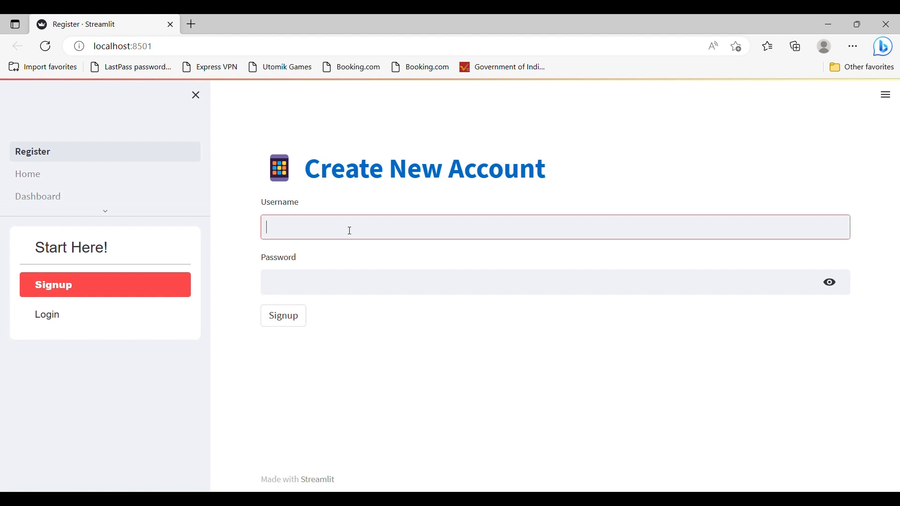
# Step: Sign up with username 'Lily' and a password, then switch to the Login form
pyautogui.write('Lily')
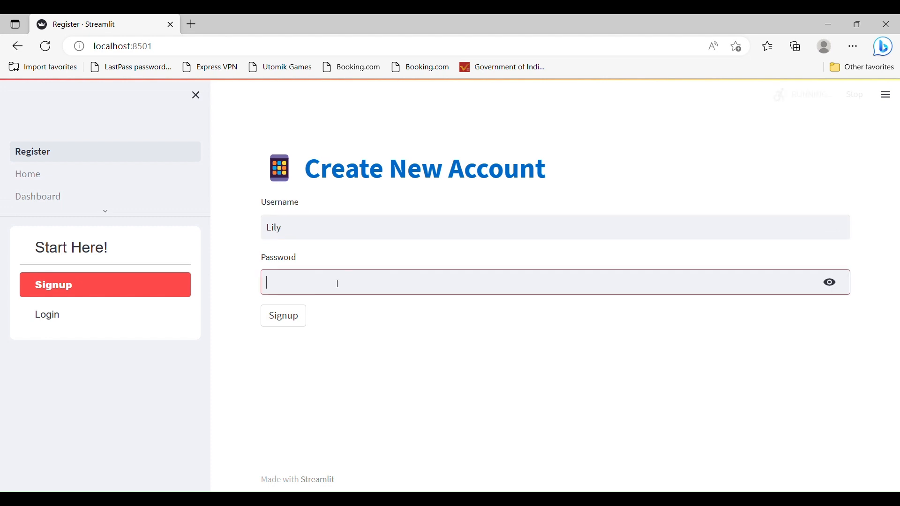
pyautogui.write('•')
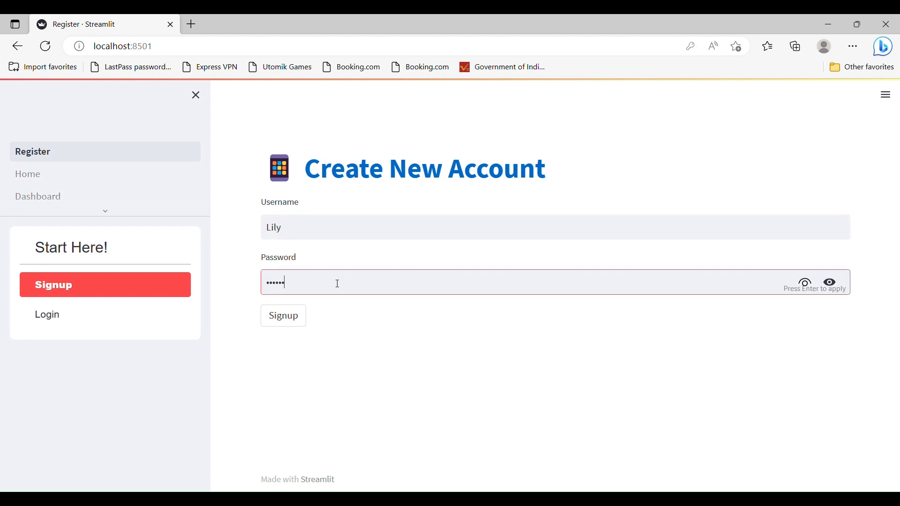
pyautogui.write('•')
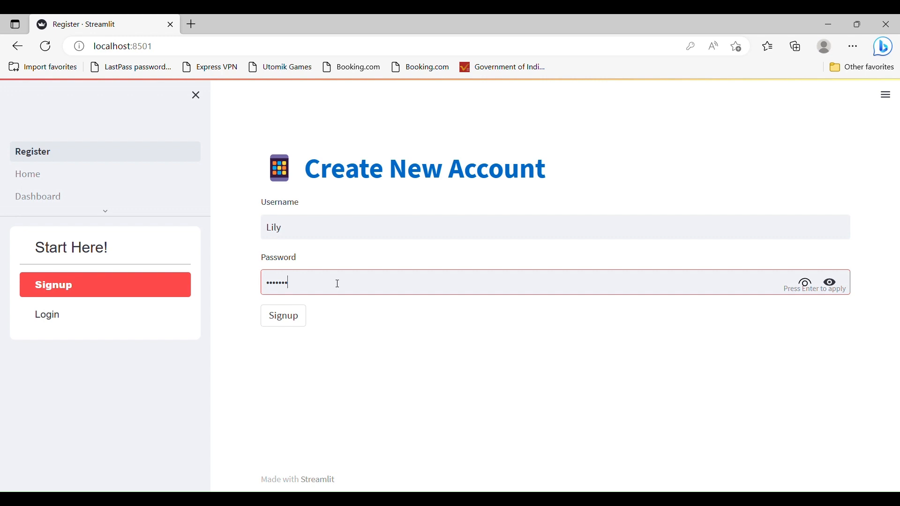
pyautogui.click(283, 315)
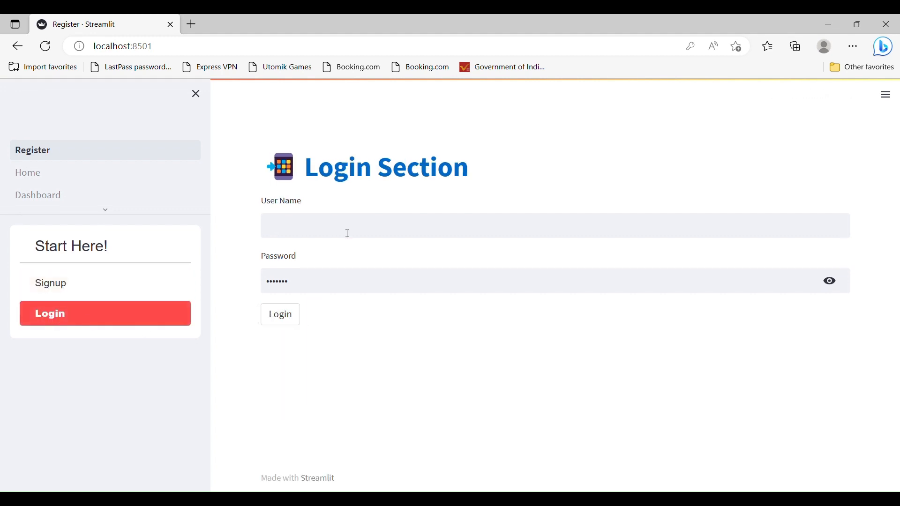
# Step: Log in as 'Lily' and open the Home page from the sidebar page list
pyautogui.write('Li')
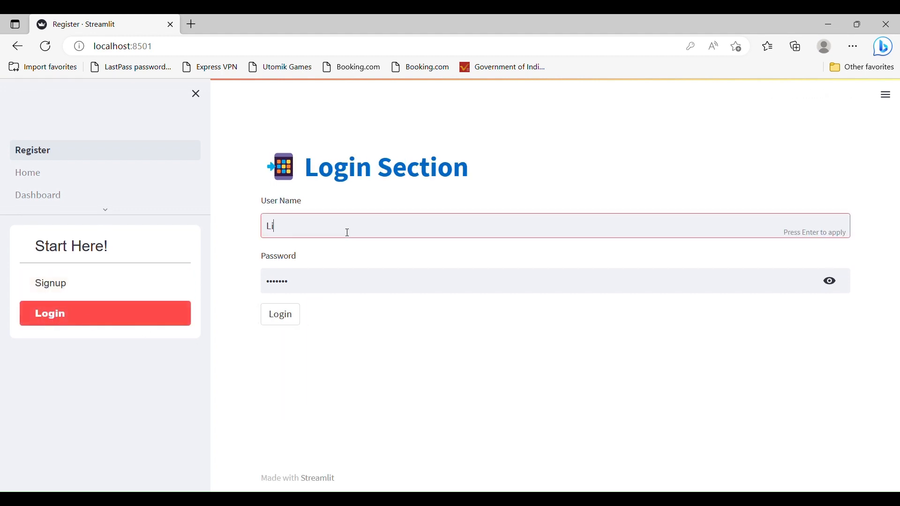
pyautogui.write('ly')
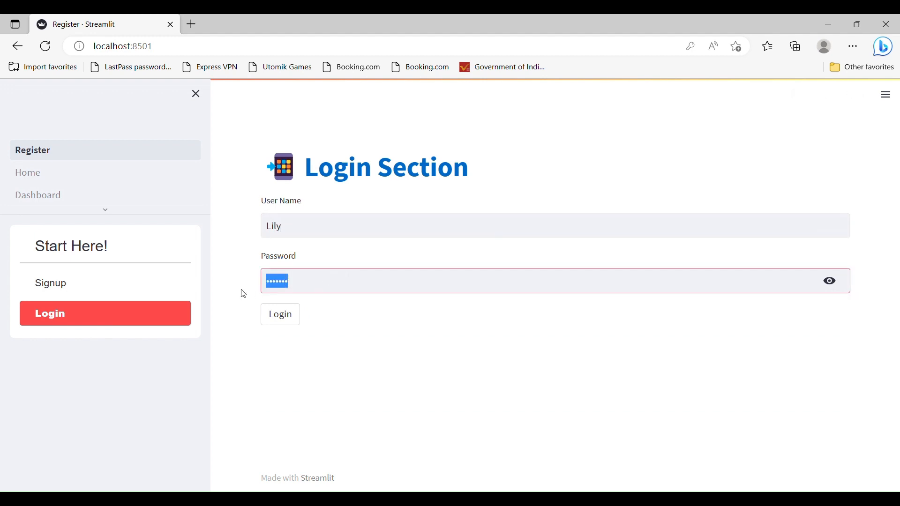
pyautogui.press('Backspace')
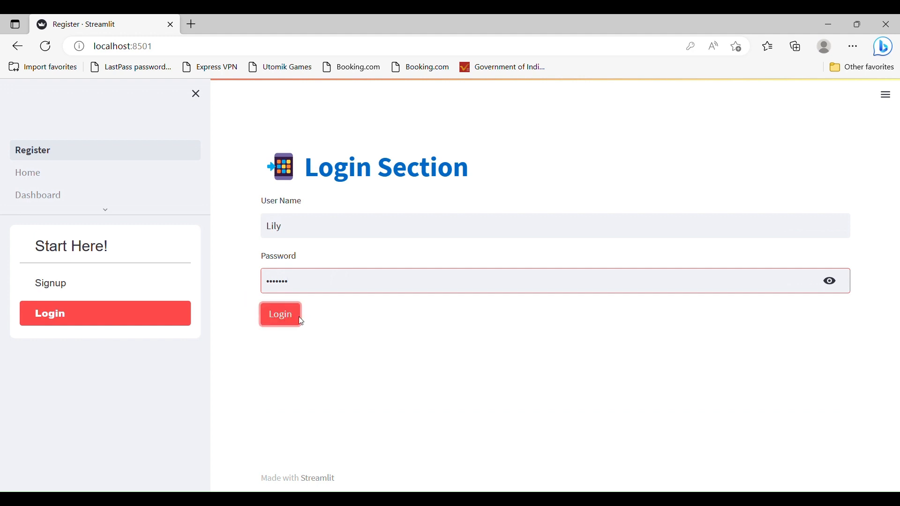
pyautogui.click(280, 314)
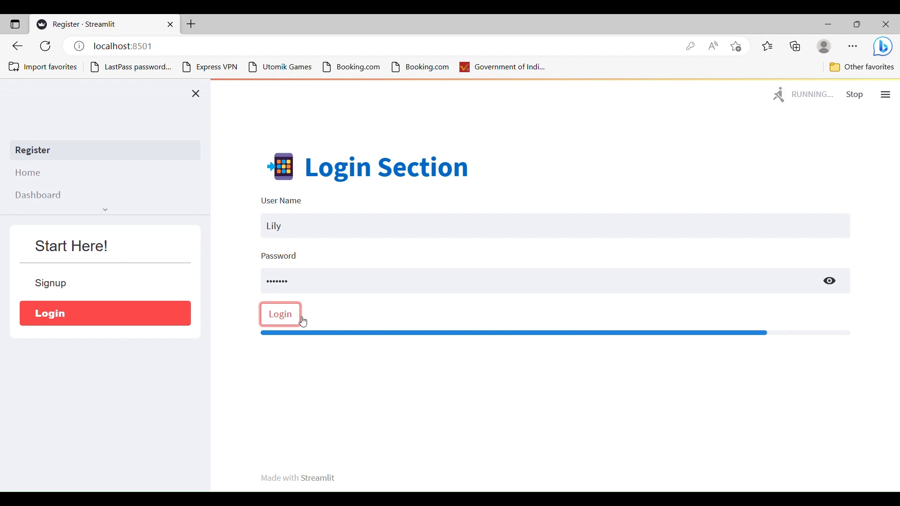
pyautogui.click(280, 314)
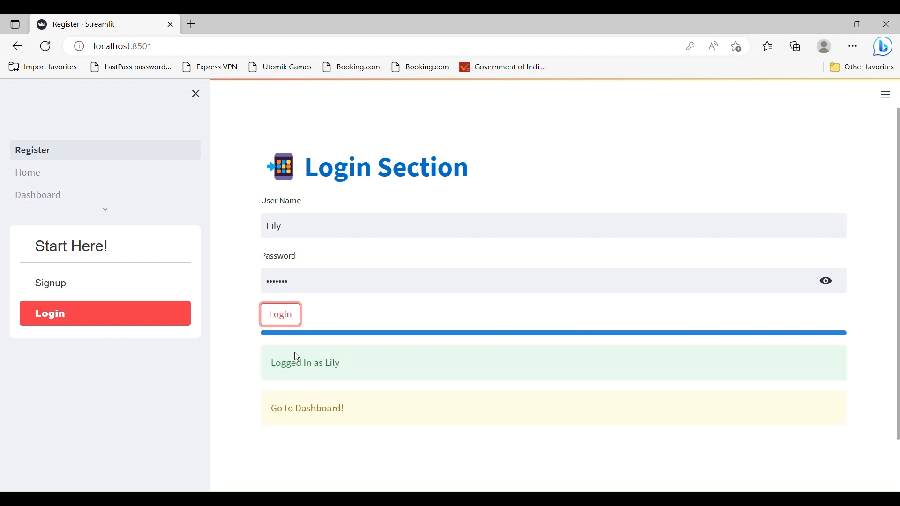
pyautogui.click(105, 209)
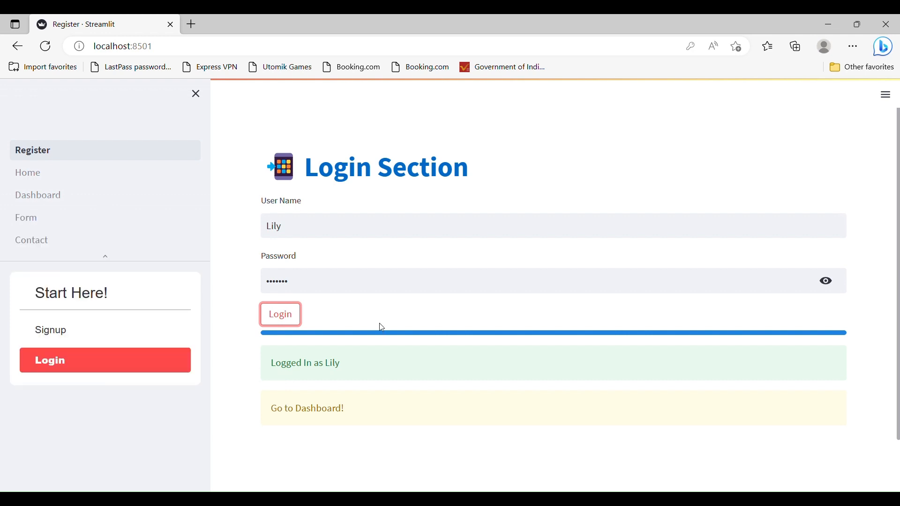
pyautogui.moveTo(151, 209)
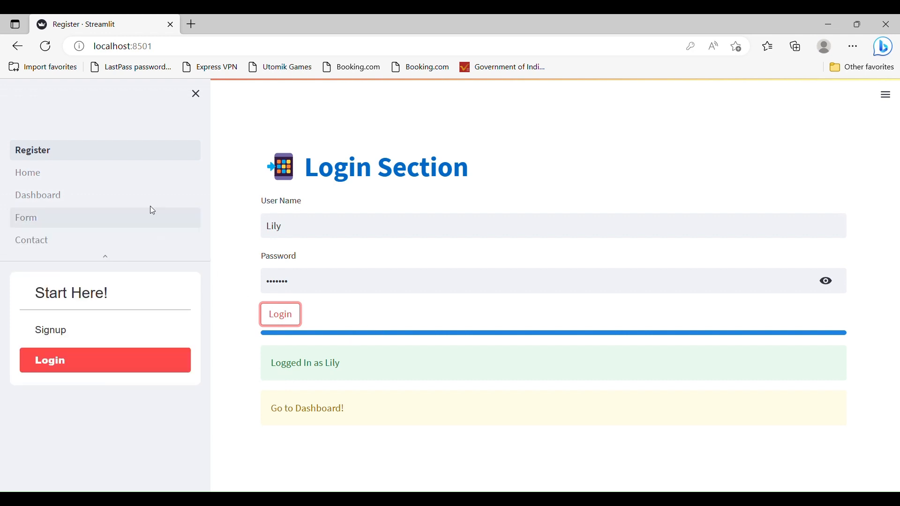
pyautogui.click(28, 173)
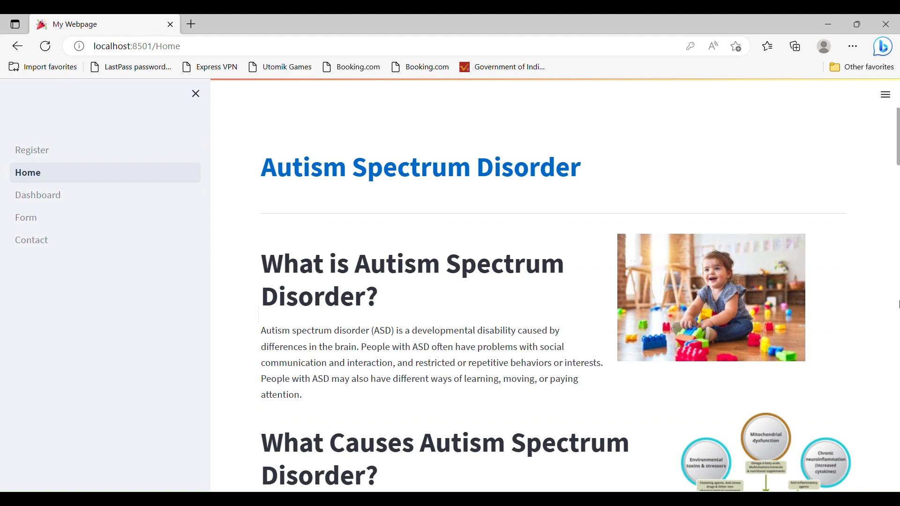
# Step: Scroll through the Home page's causes, symptoms and statistics, then open the Dashboard
pyautogui.scroll(-3)
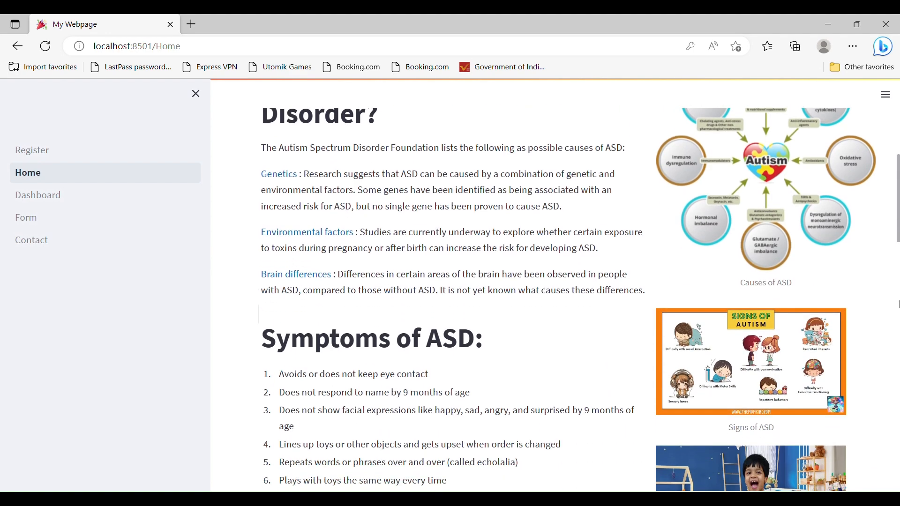
pyautogui.scroll(-3)
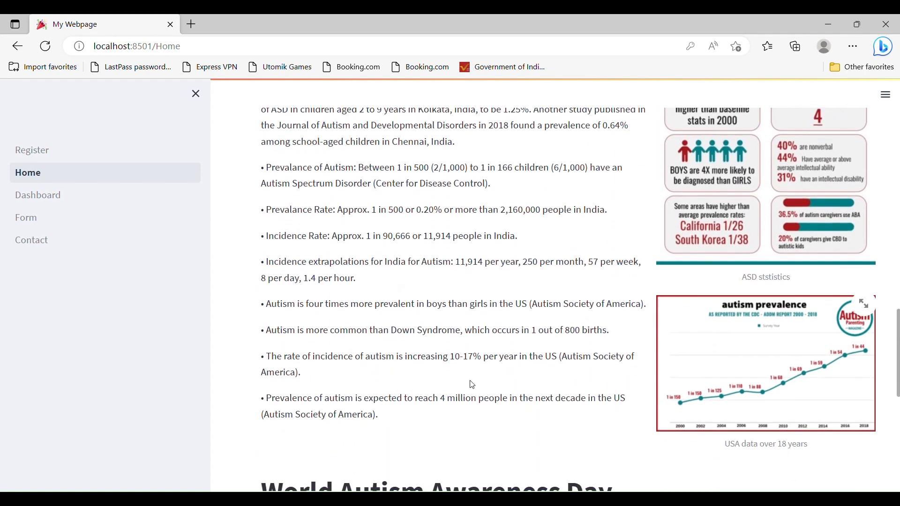
pyautogui.click(38, 195)
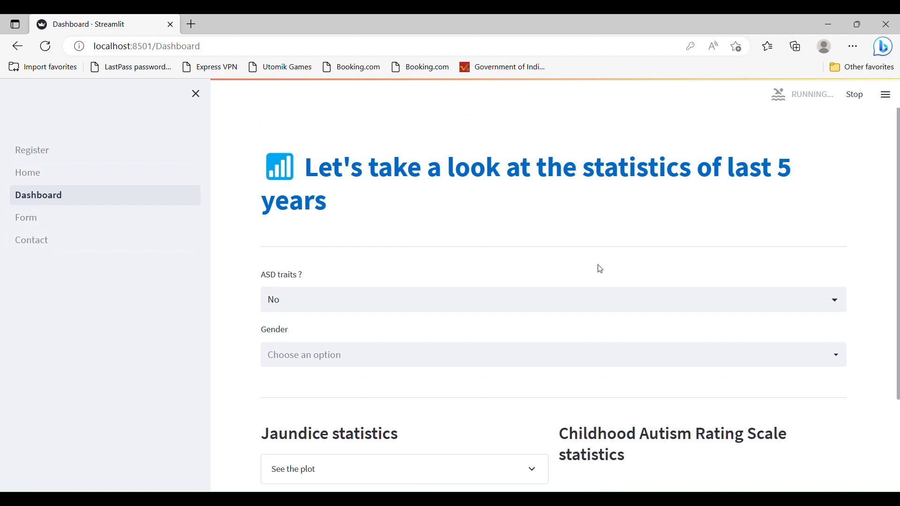
# Step: Filter the dashboard to ASD traits Yes and female, and scroll through the plots
pyautogui.click(551, 299)
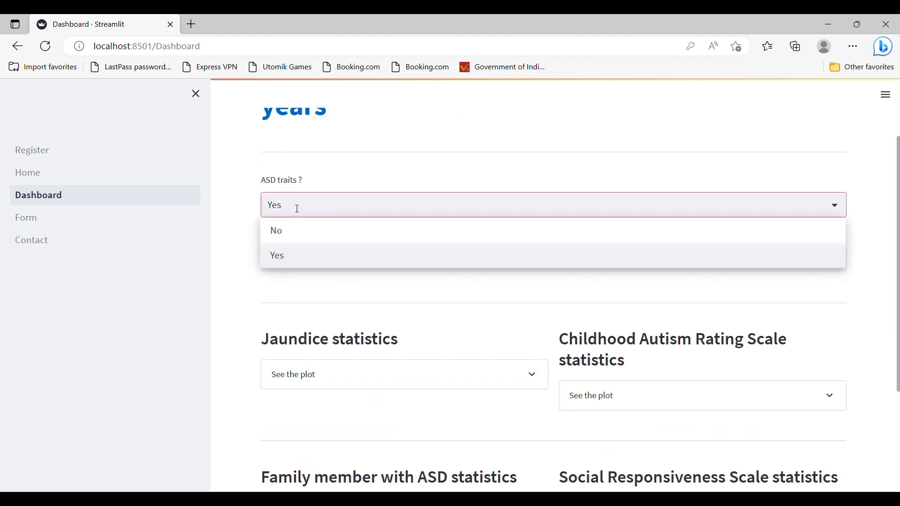
pyautogui.click(277, 255)
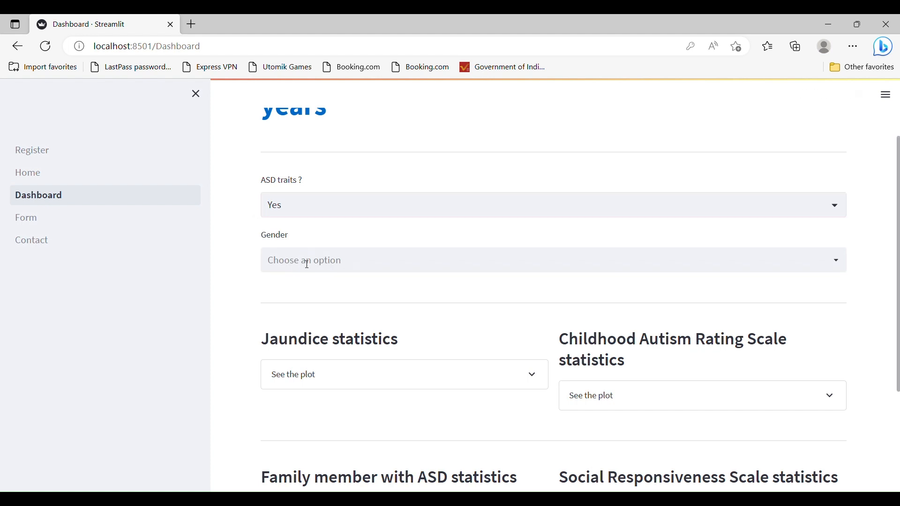
pyautogui.click(304, 260)
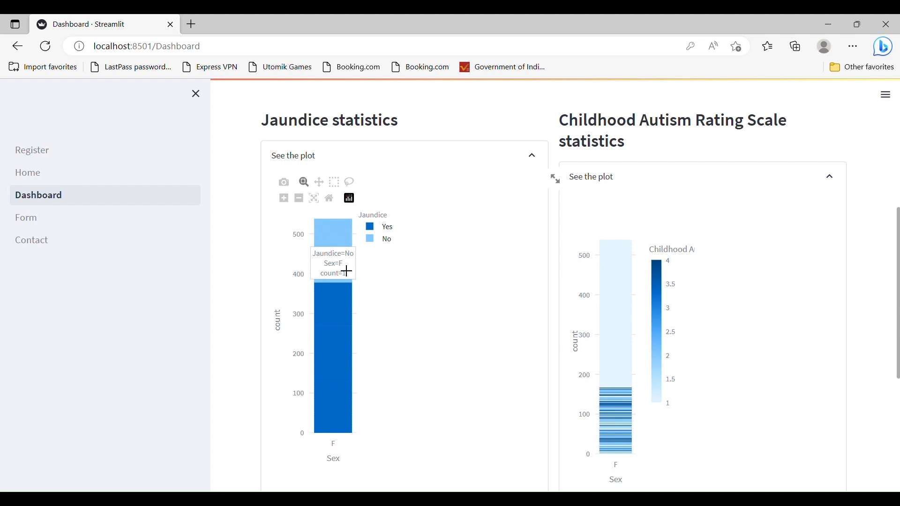
pyautogui.moveTo(345, 316)
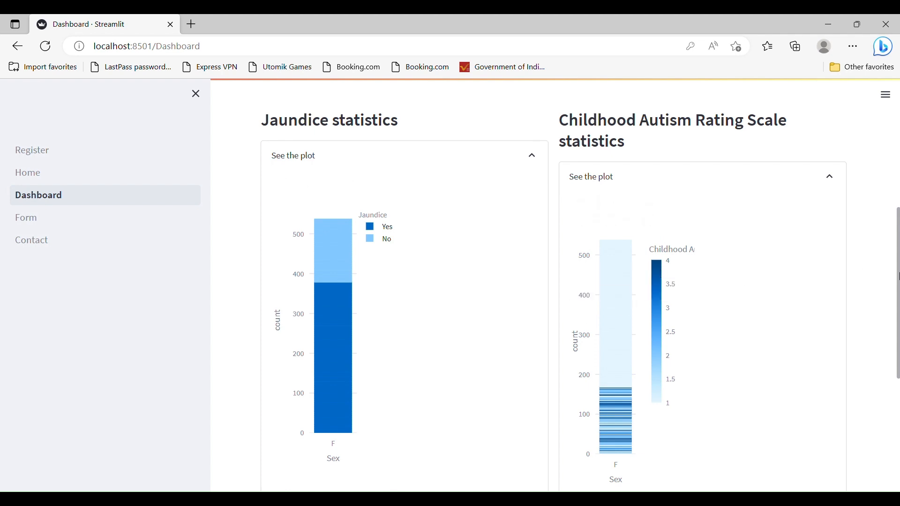
pyautogui.scroll(-3)
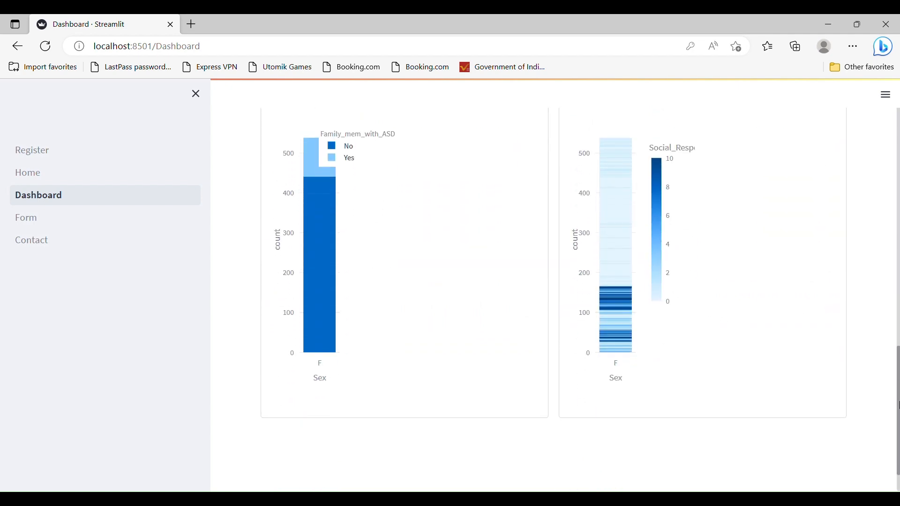
pyautogui.scroll(3)
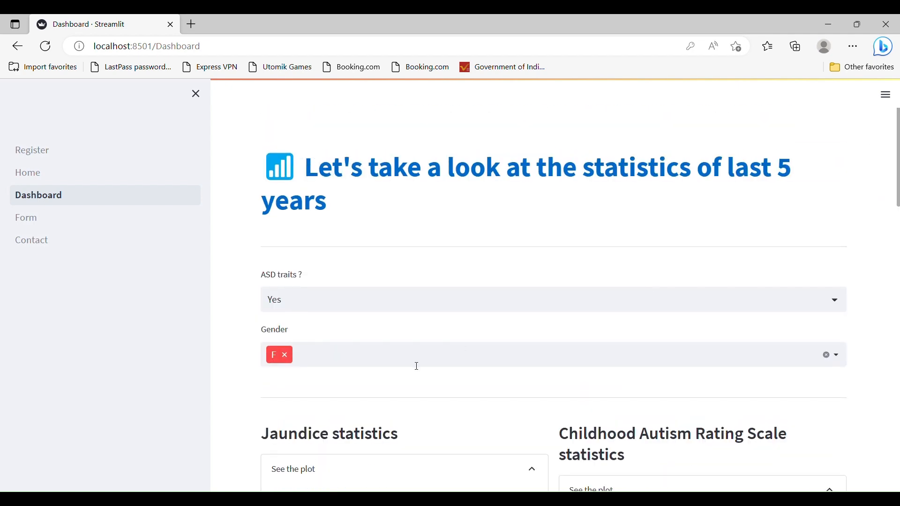
# Step: Add male to the gender filter, scroll the comparison charts, and open the Form page
pyautogui.click(402, 355)
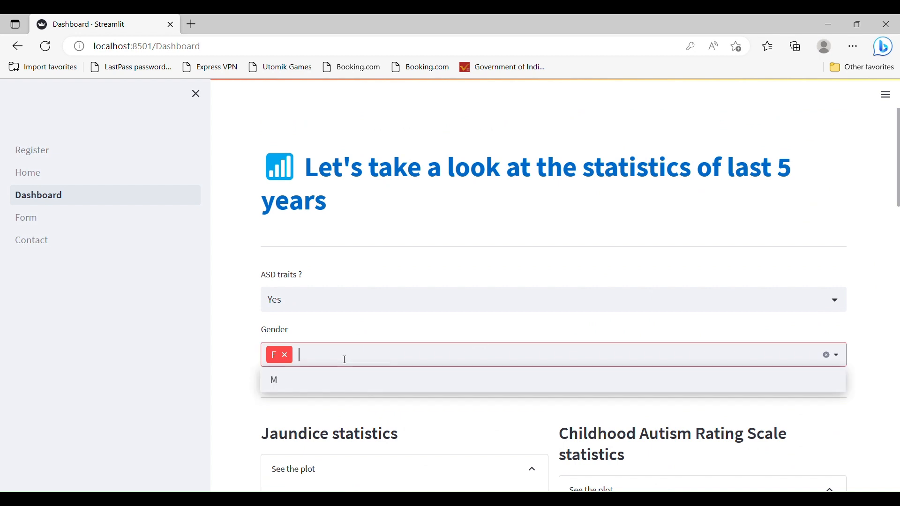
pyautogui.click(274, 380)
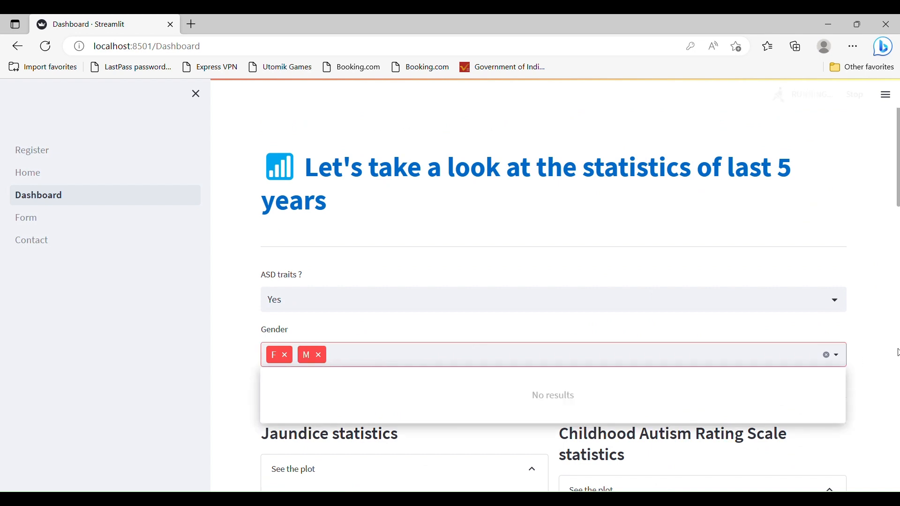
pyautogui.scroll(-3)
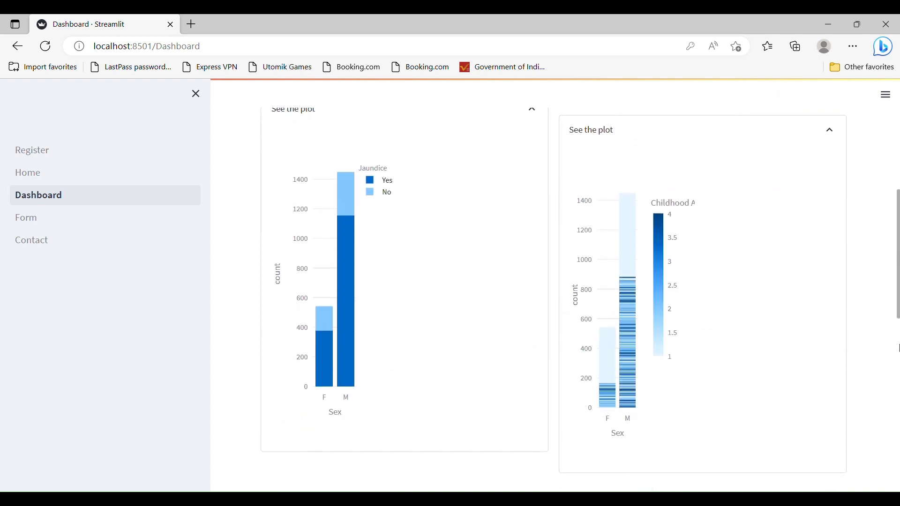
pyautogui.scroll(-3)
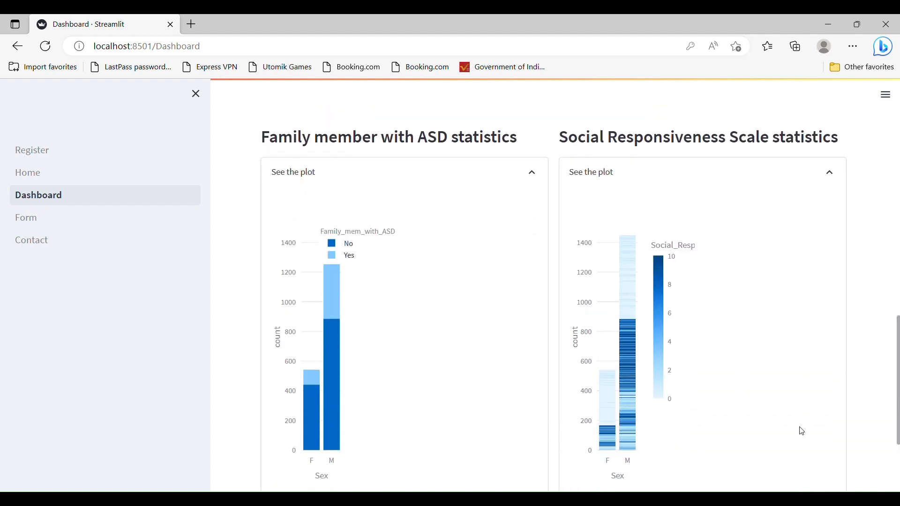
pyautogui.click(26, 218)
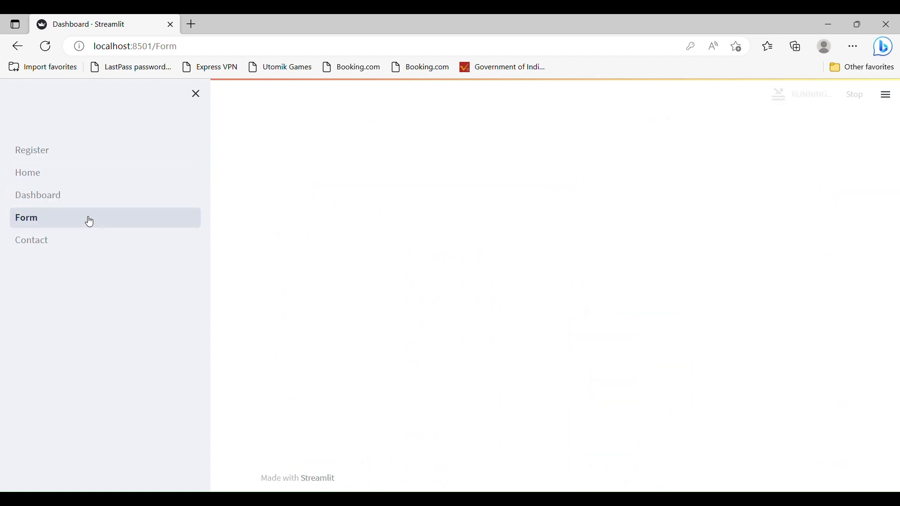
# Step: On the assessment form, answer Yes for Learning disorder and Genetic disorders
pyautogui.click(26, 218)
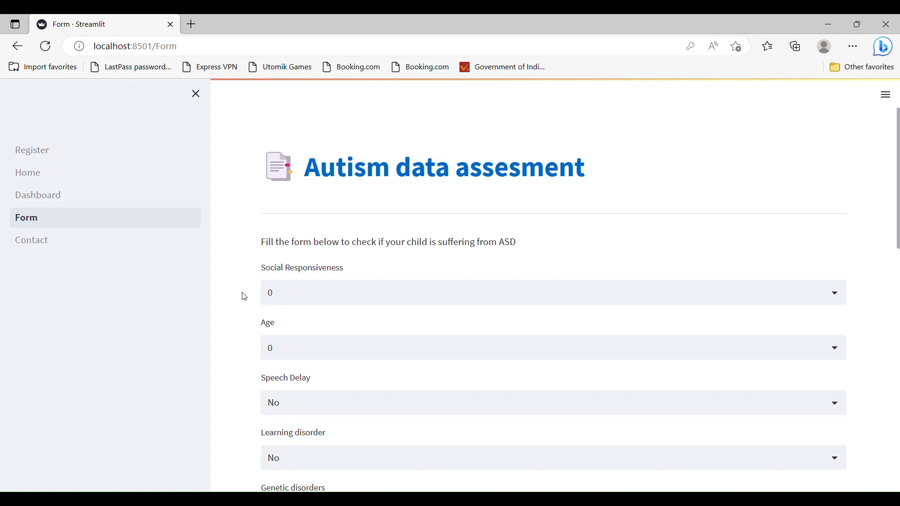
pyautogui.scroll(-3)
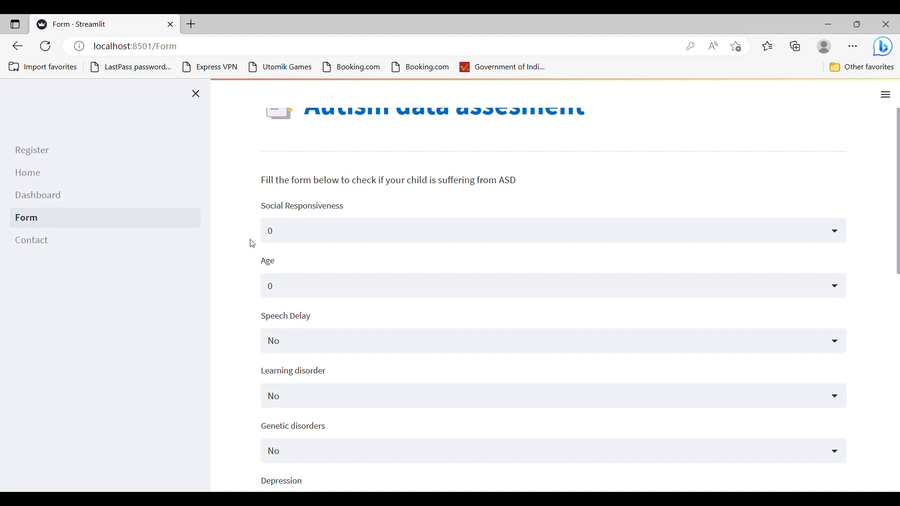
pyautogui.click(552, 230)
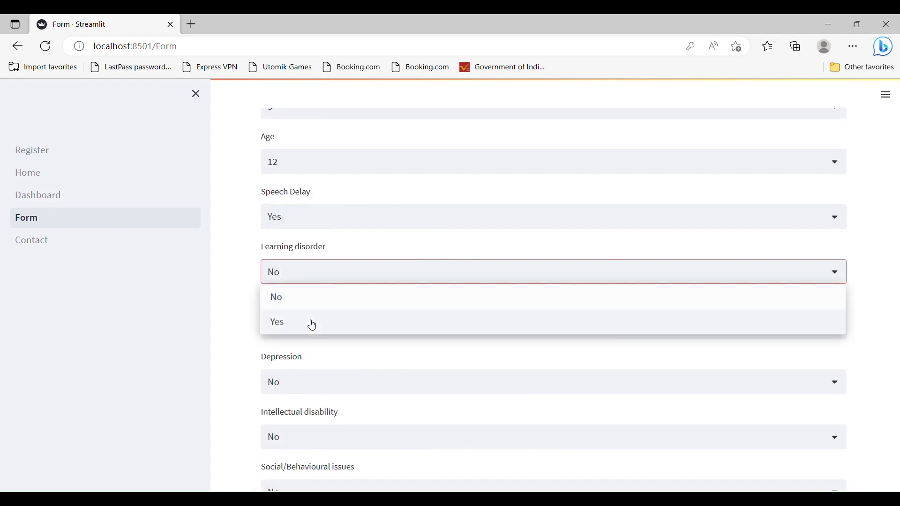
pyautogui.click(277, 322)
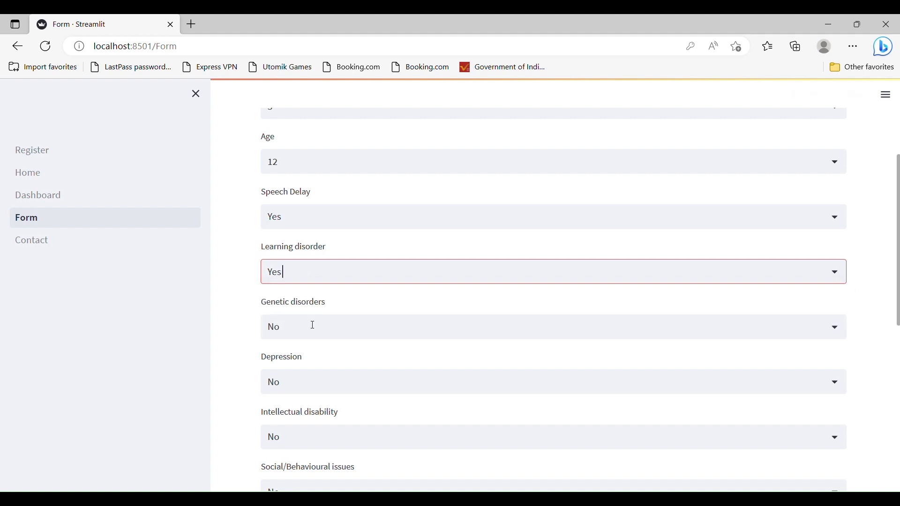
pyautogui.click(551, 327)
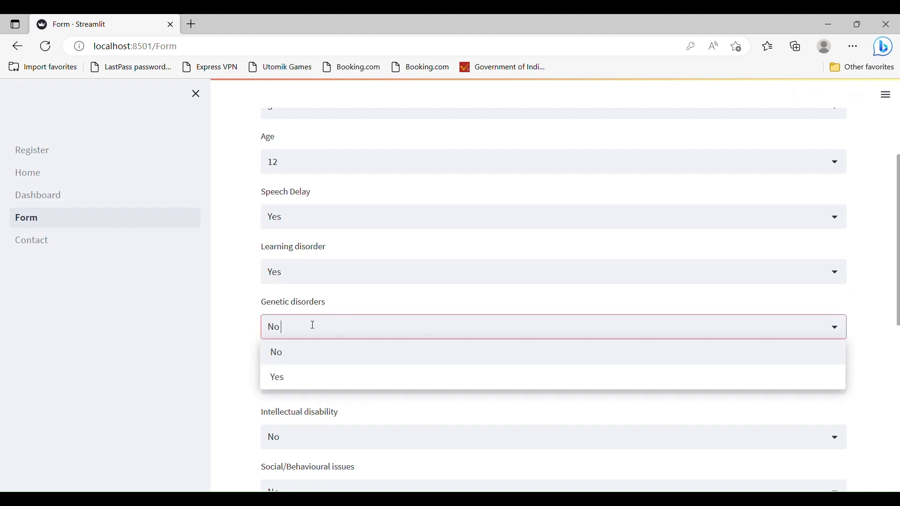
pyautogui.click(276, 376)
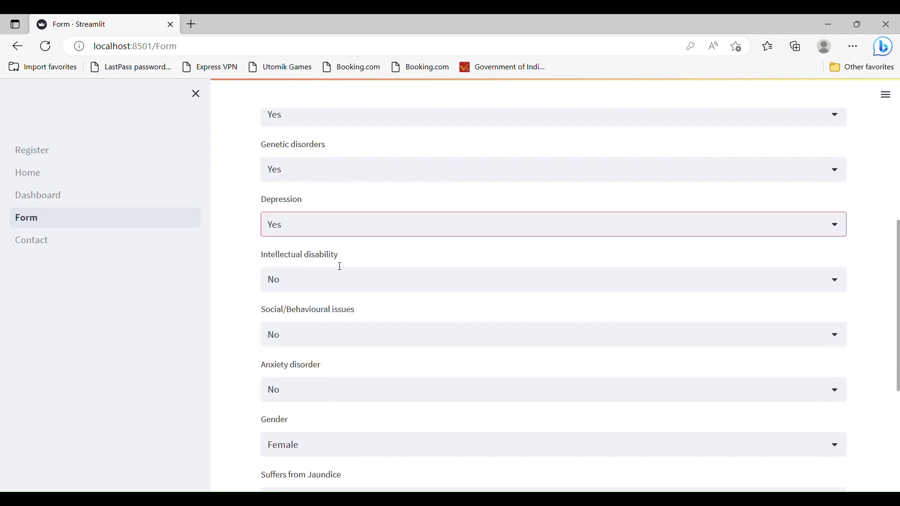
# Step: Answer Yes for Intellectual disability, Social/Behavioural issues, Anxiety disorder and family ASD history
pyautogui.click(552, 279)
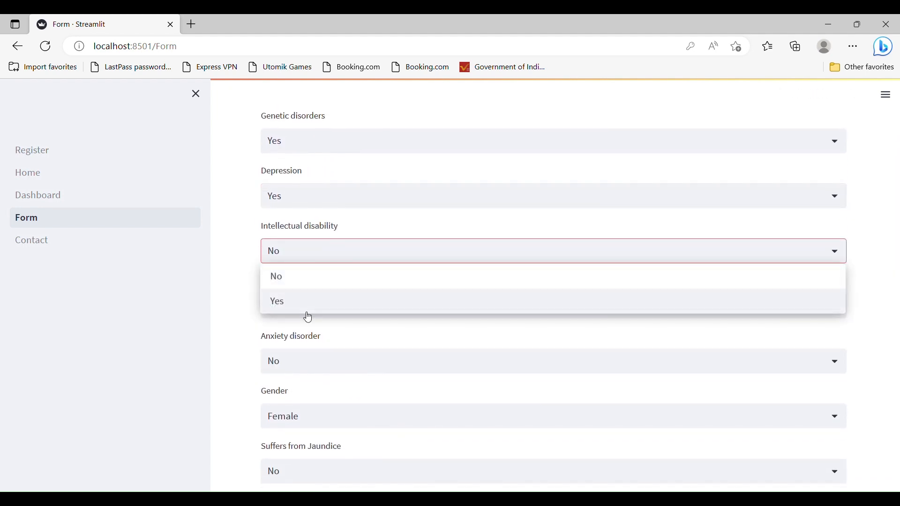
pyautogui.click(276, 300)
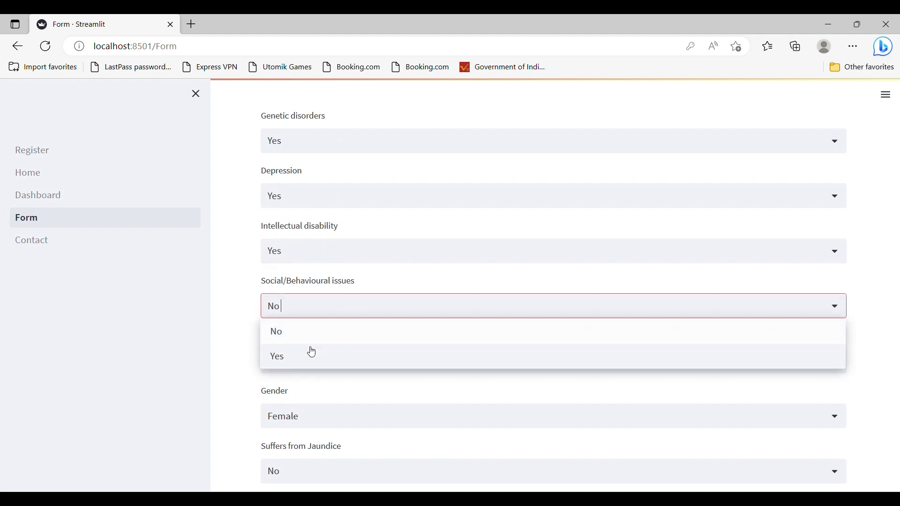
pyautogui.click(276, 356)
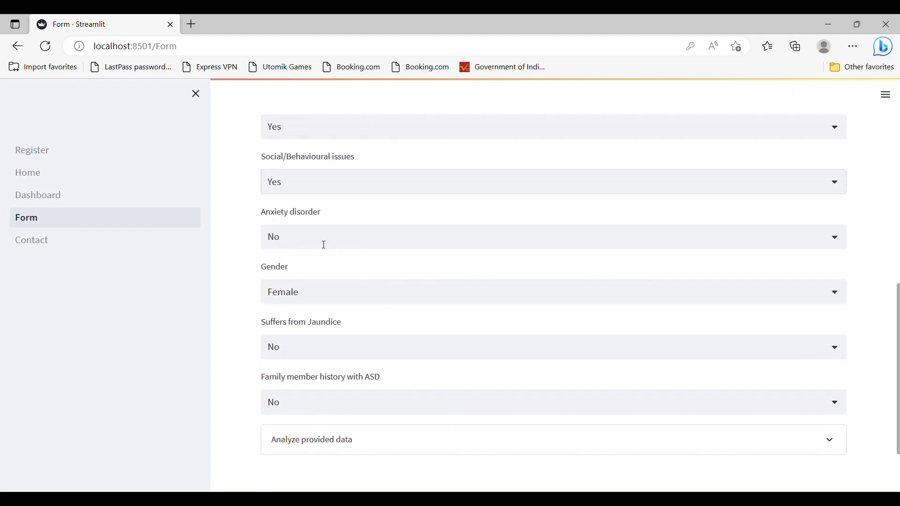
pyautogui.click(551, 237)
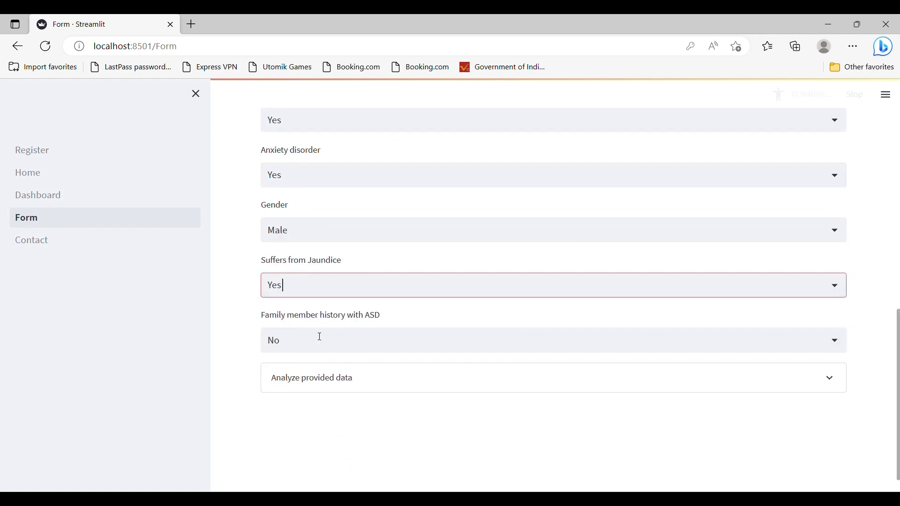
pyautogui.click(551, 340)
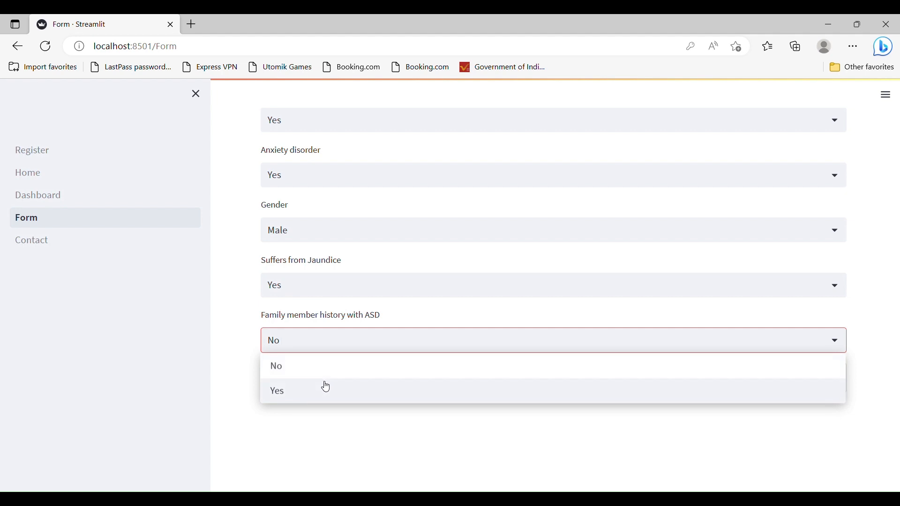
pyautogui.click(276, 391)
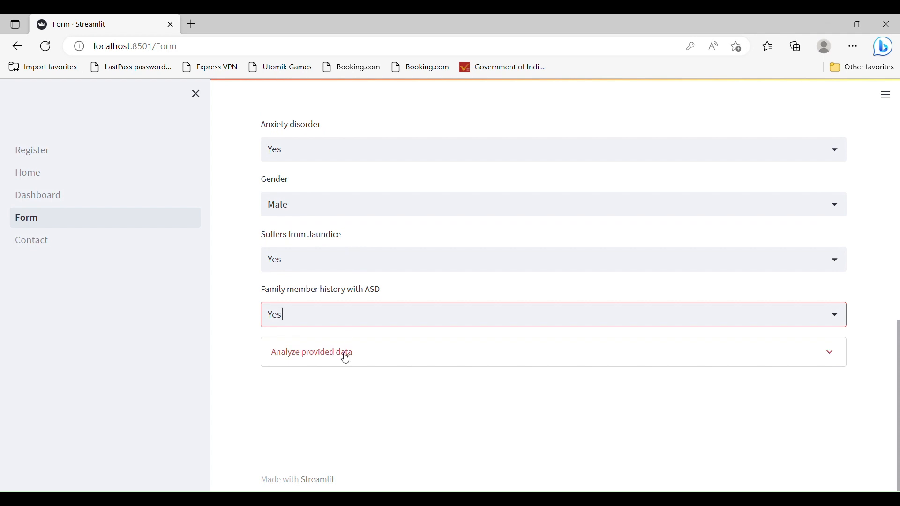
# Step: Expand Analyze provided data to see the Autism spectrum disorder result, then go to Contact
pyautogui.click(311, 351)
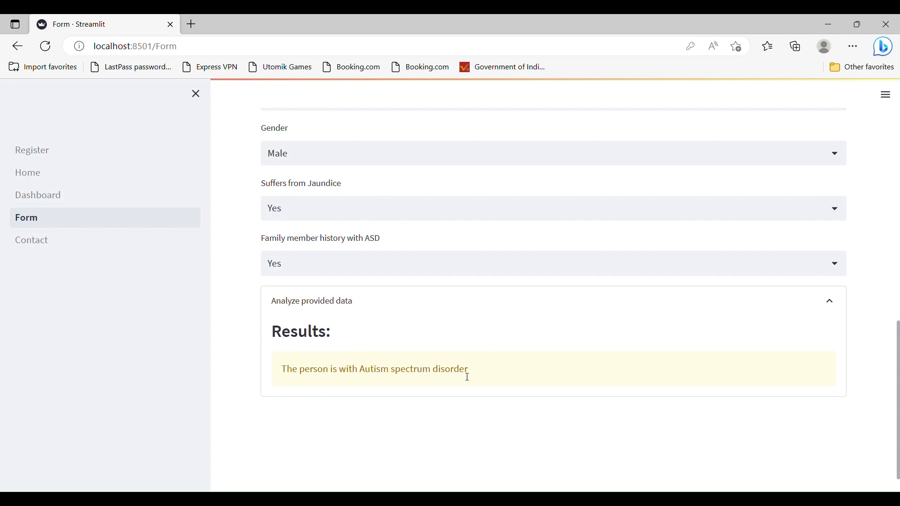
pyautogui.moveTo(138, 239)
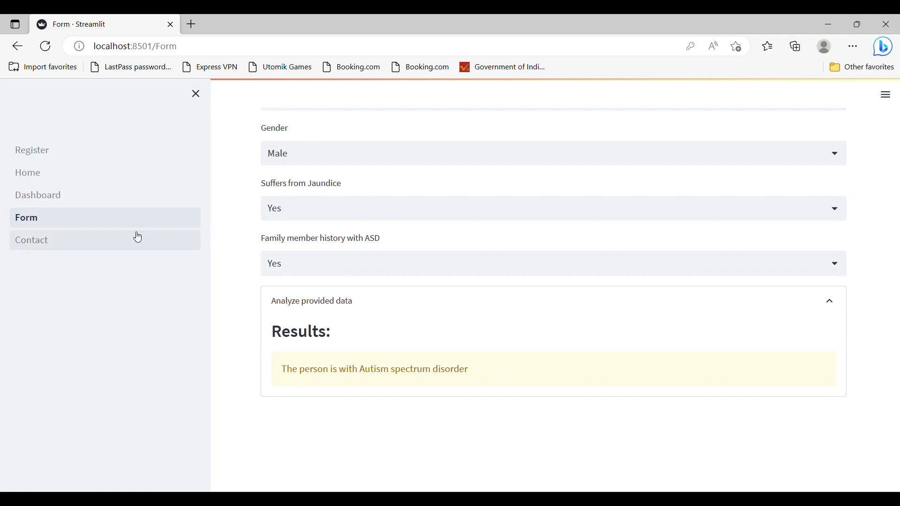
pyautogui.click(31, 240)
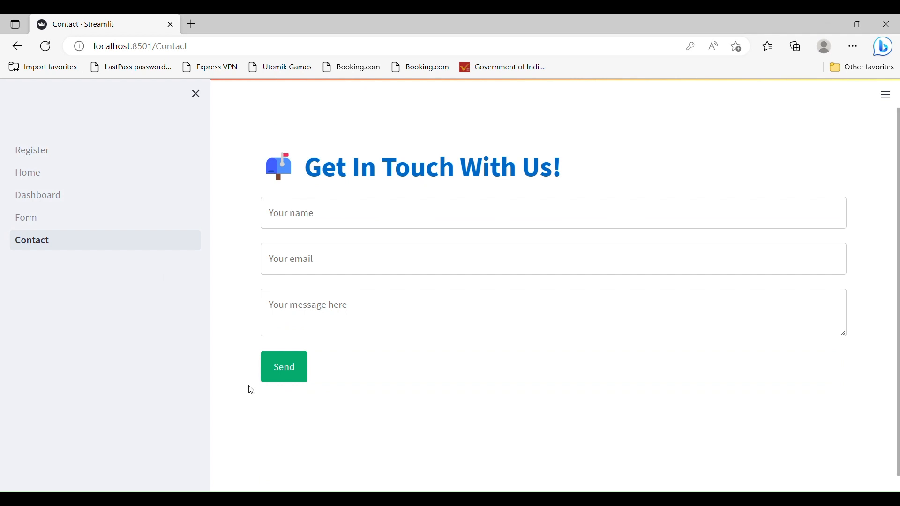